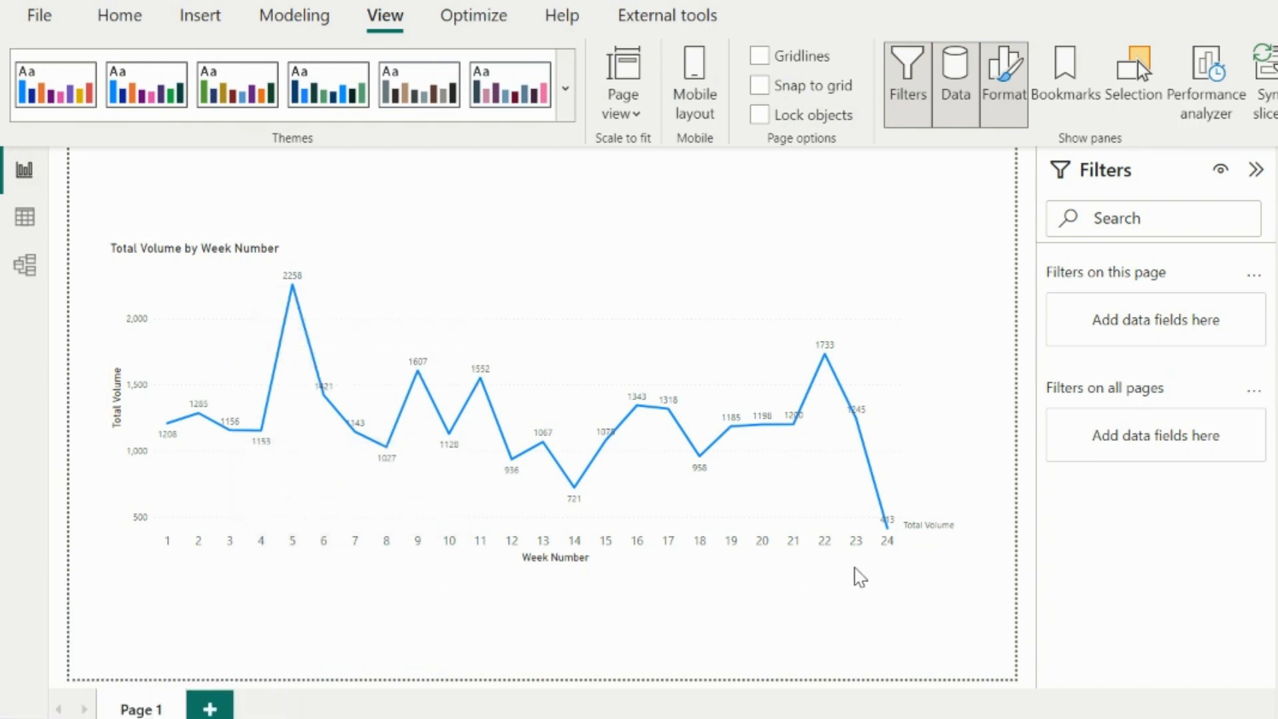
mouse_move(885, 526)
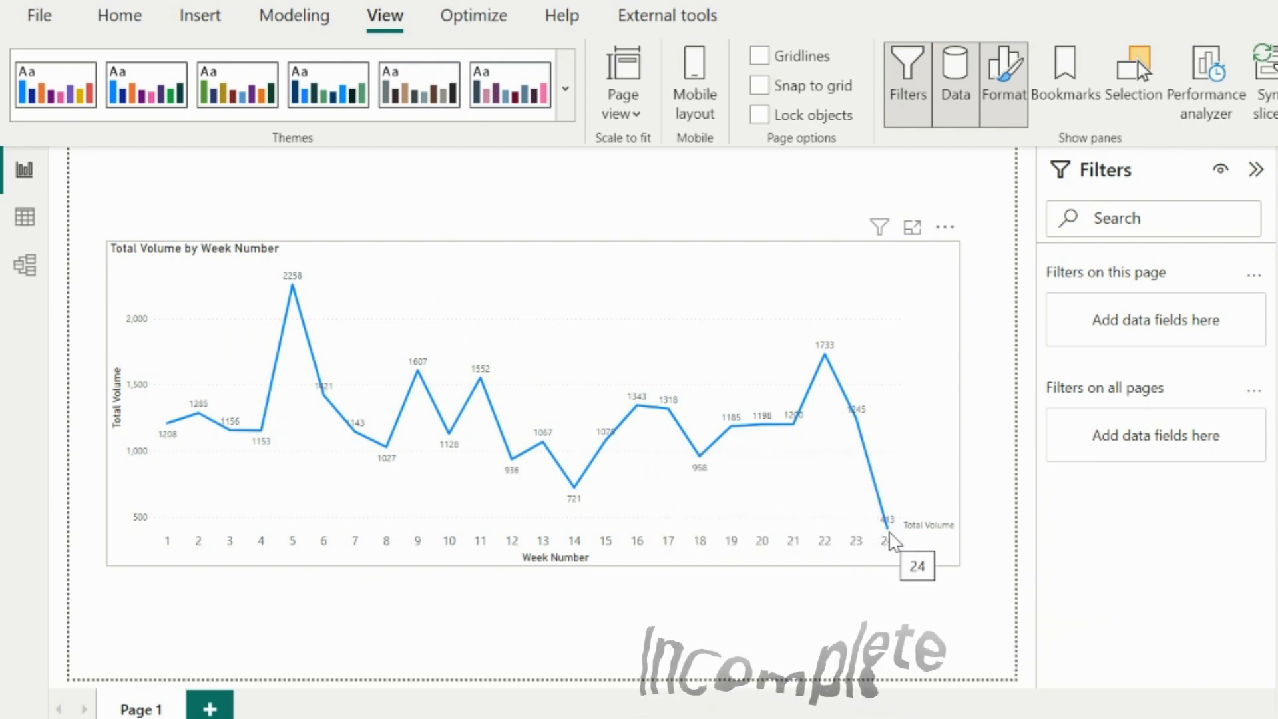
mouse_move(885, 526)
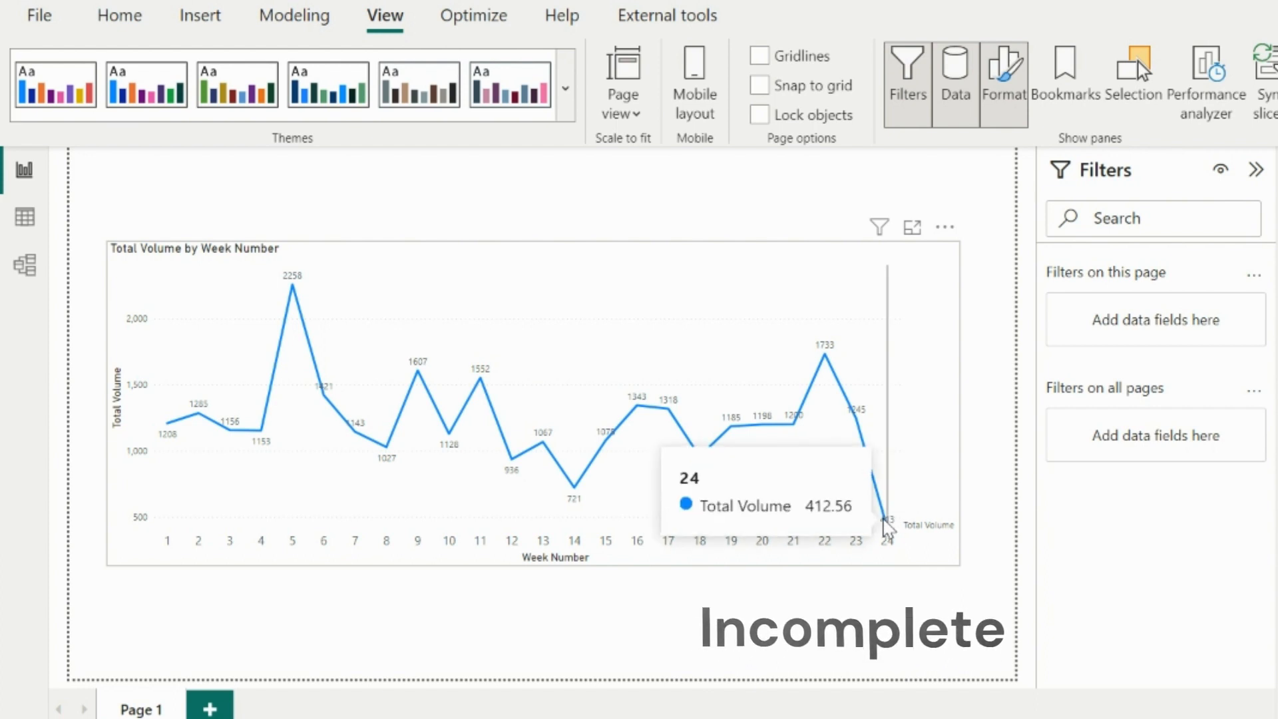
Step: Test excluding week 24 in the weekly volume chart's Week Number filter, then restore it
click(530, 404)
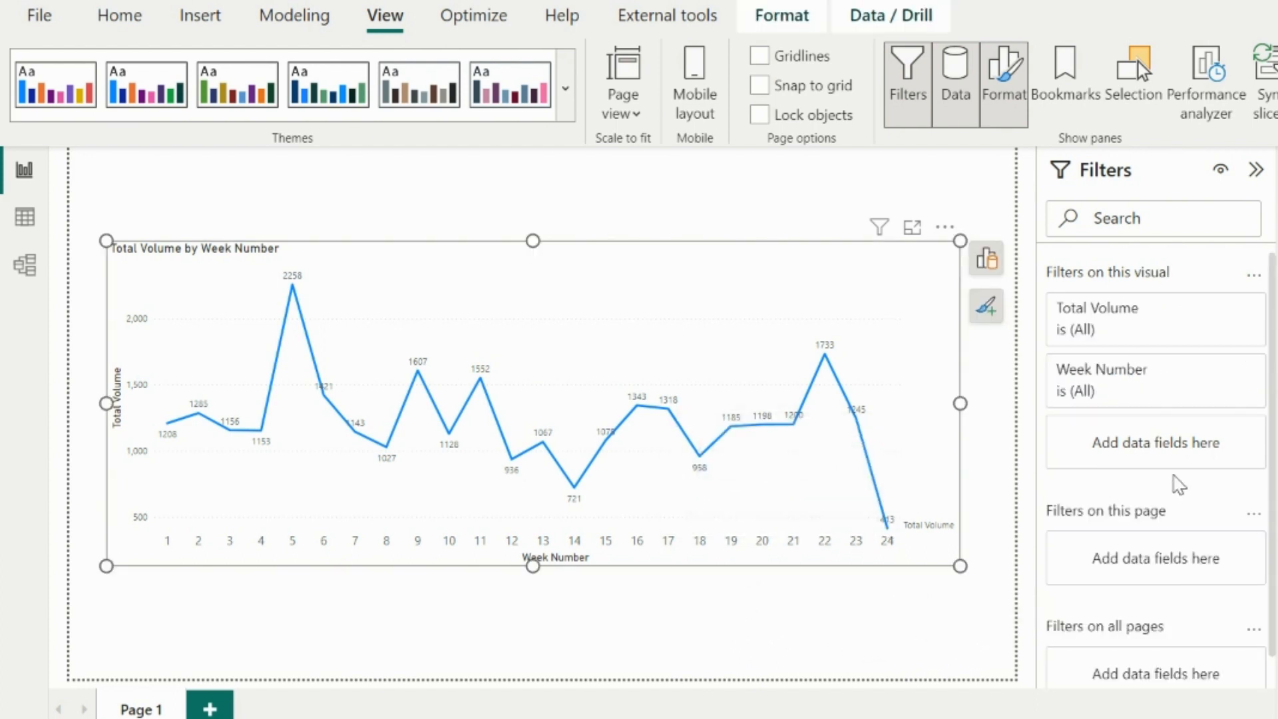
click(1103, 369)
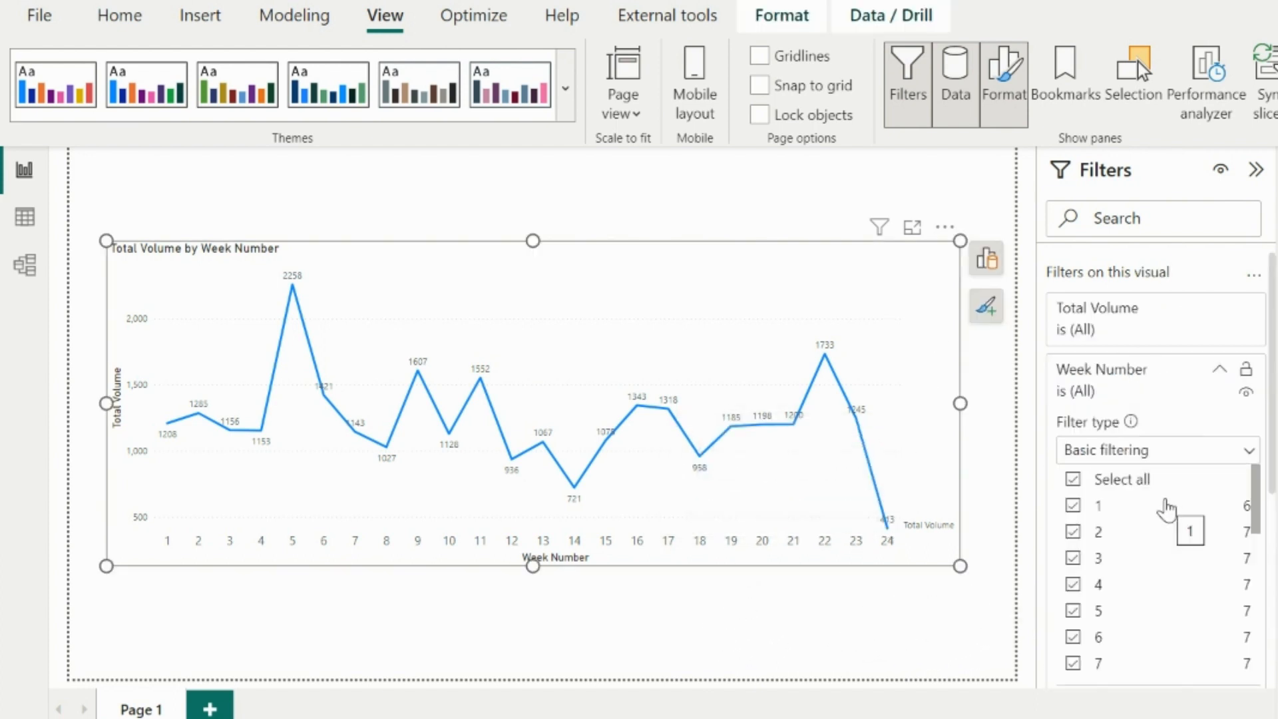
scroll(down, 3)
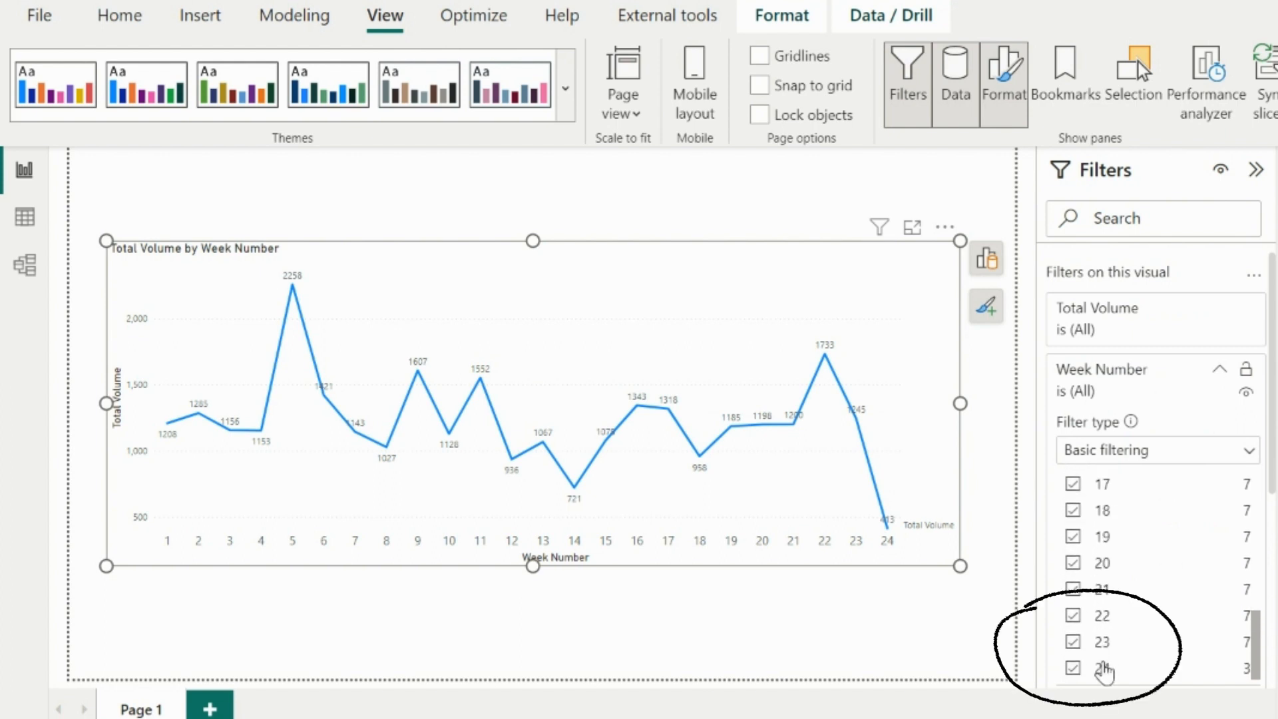
click(1073, 668)
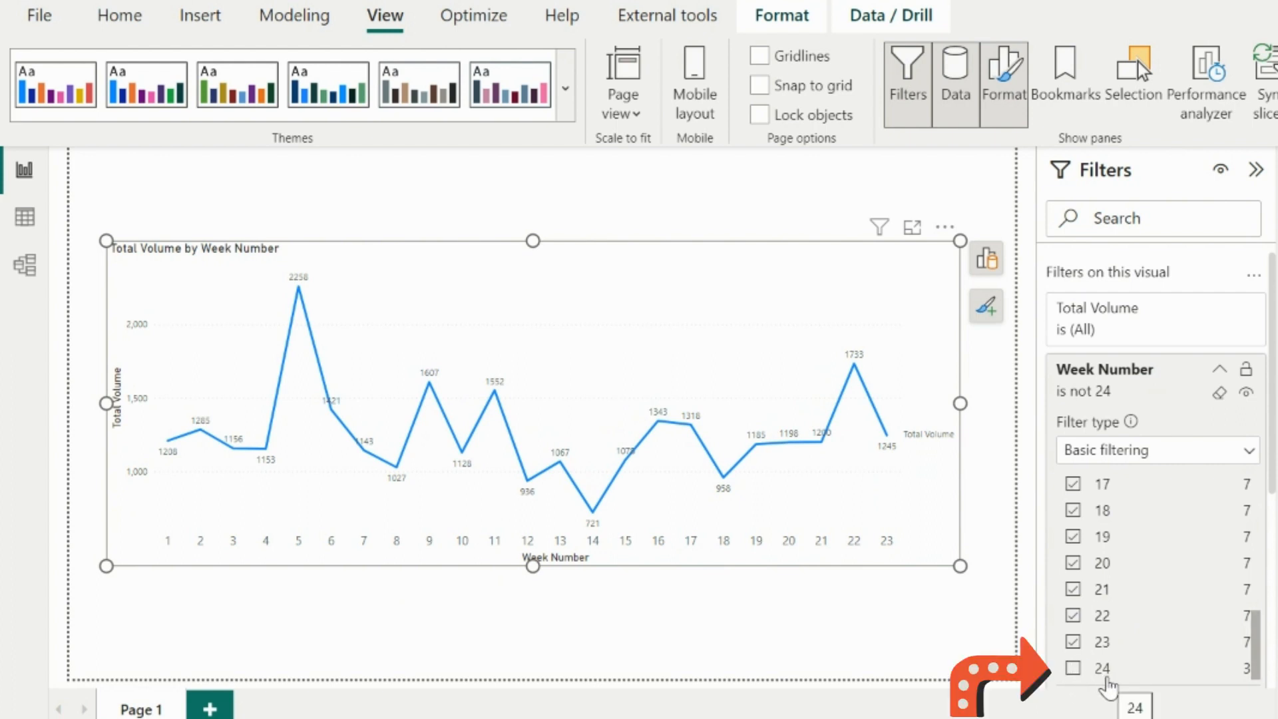
click(1073, 668)
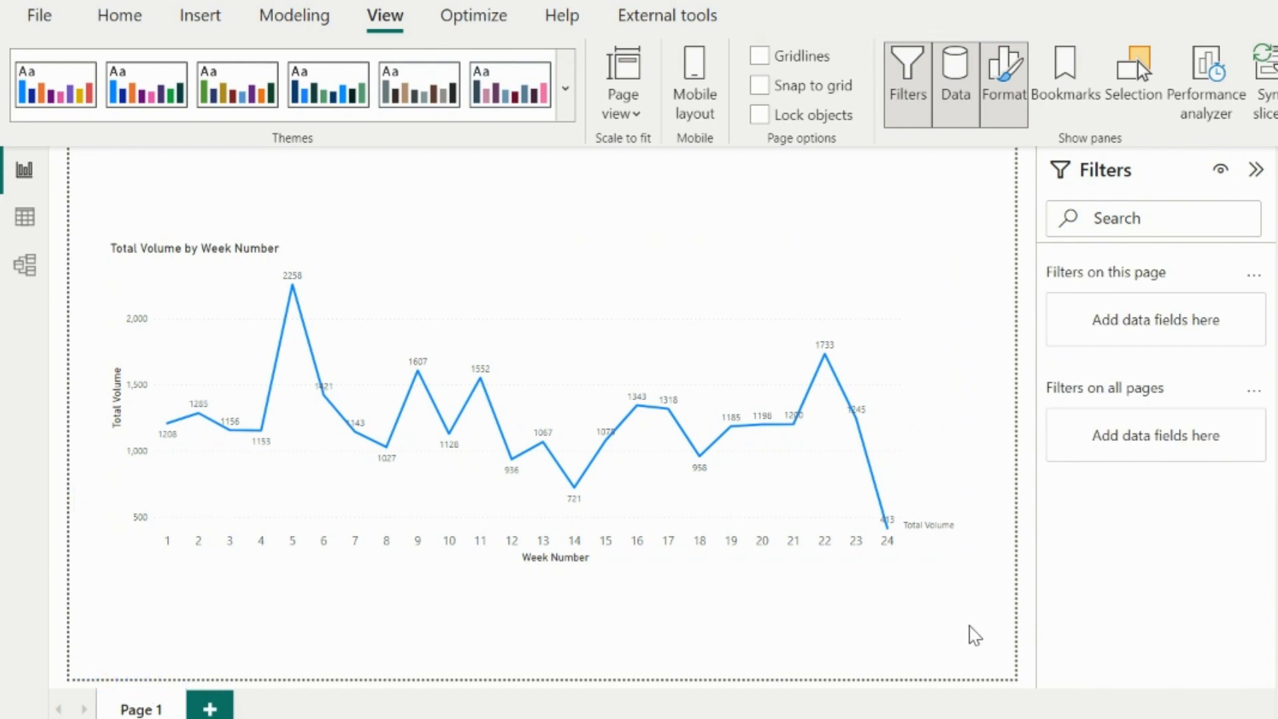
Step: In Data view, start a Dim_Date calculated column using WEEKDAY(Dim_Date[Date], ..
click(24, 236)
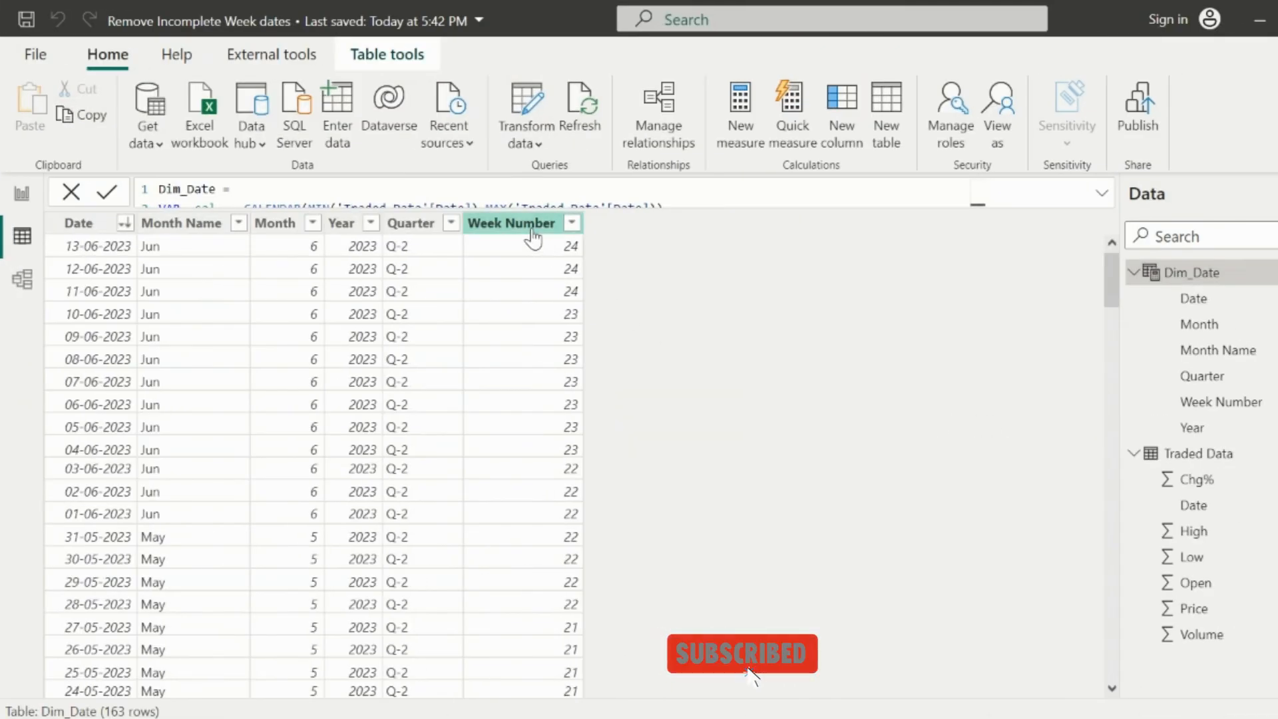
click(512, 222)
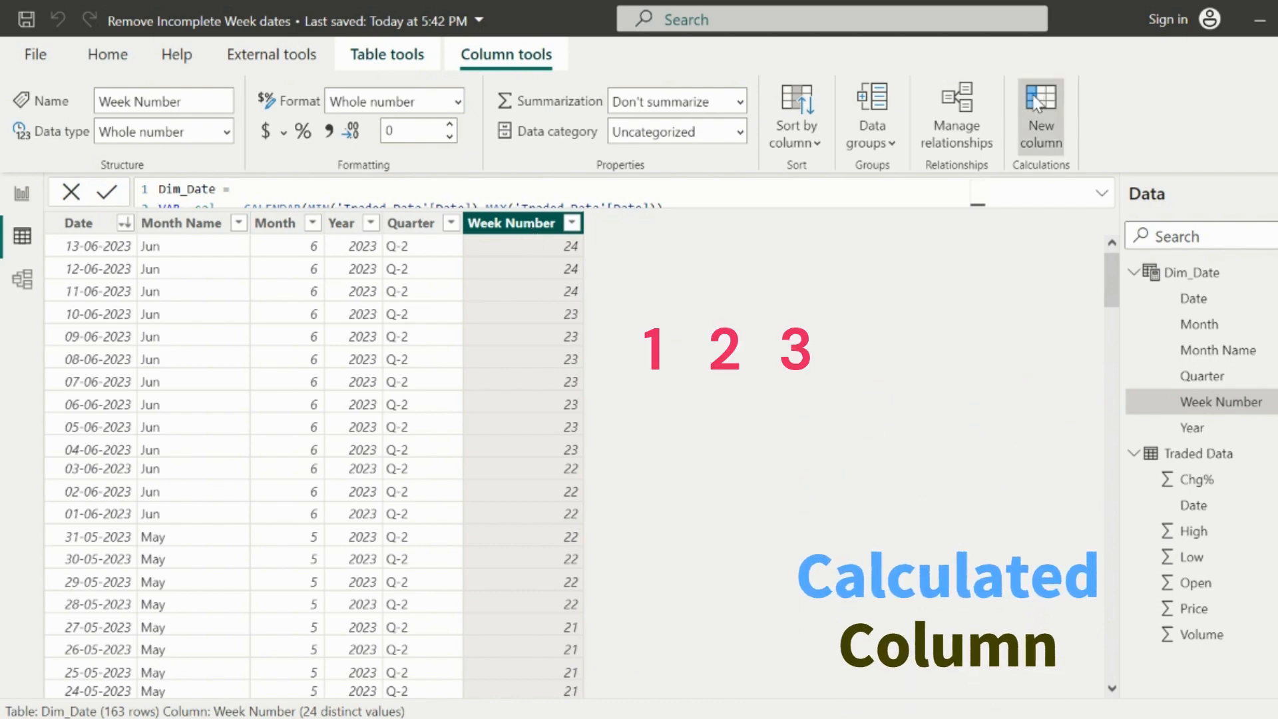
click(1040, 114)
text(Weekday = wee)
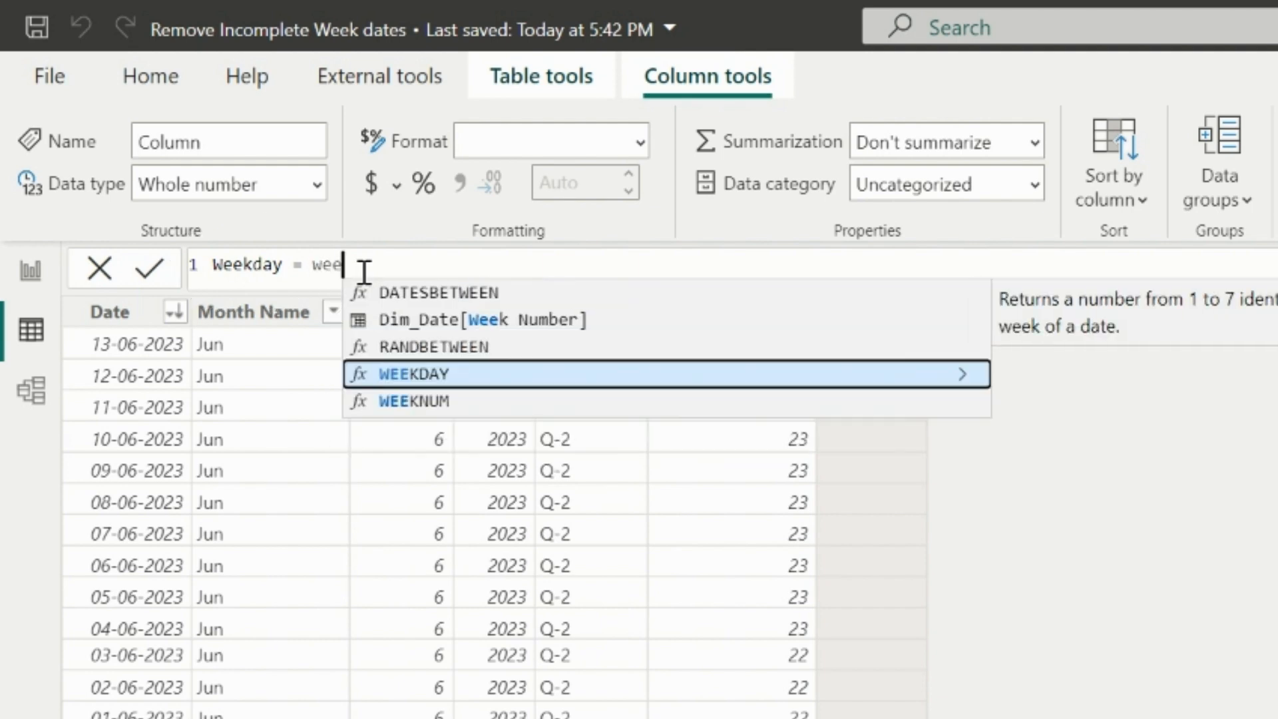
click(412, 374)
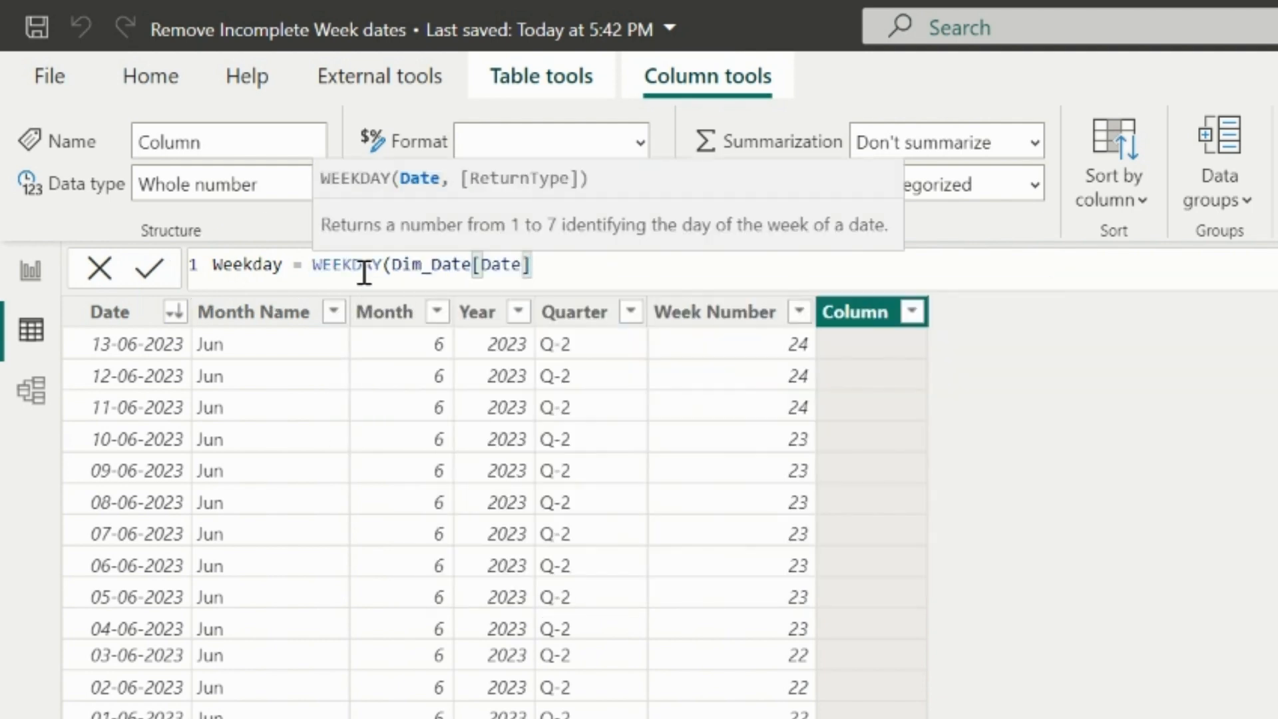
text(,)
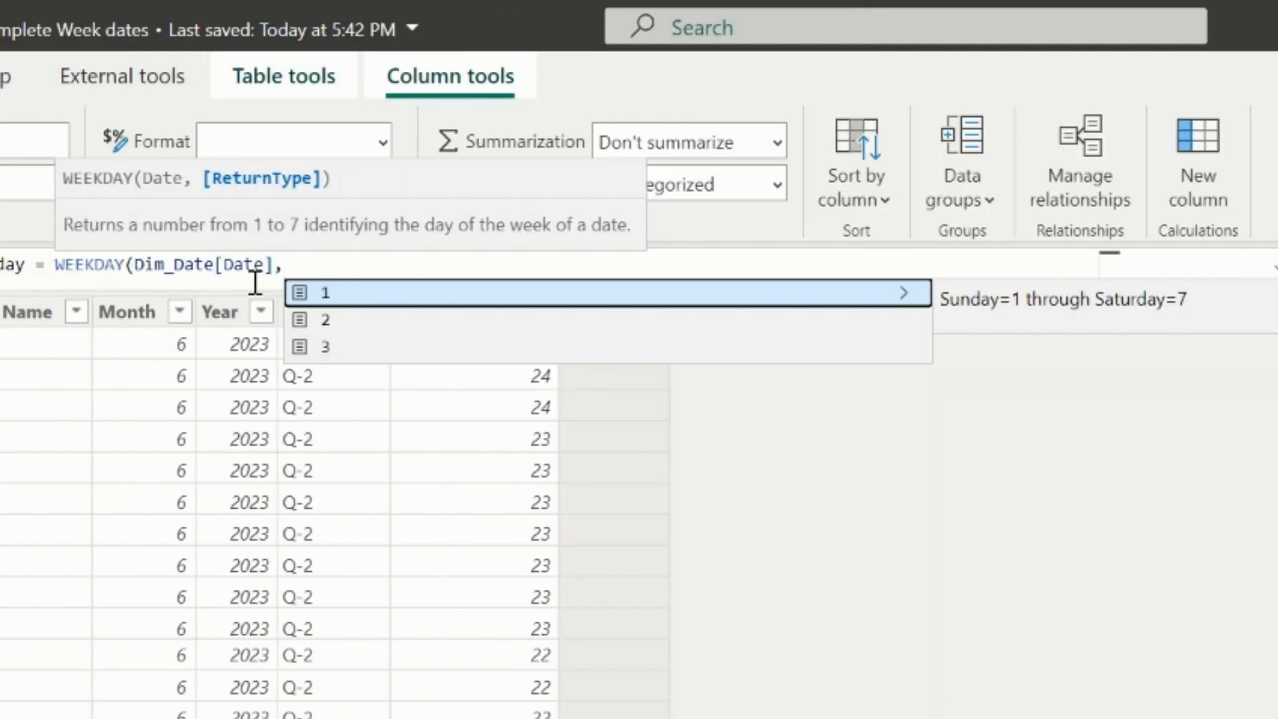
mouse_move(928, 324)
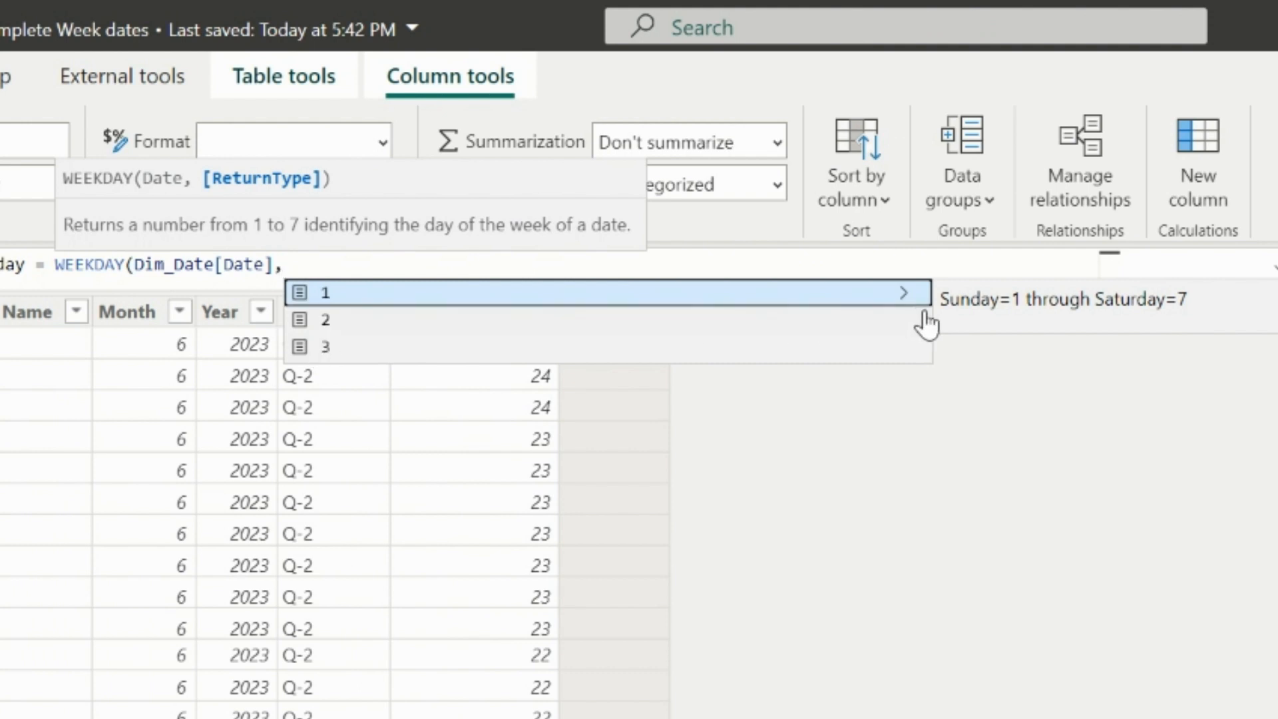
mouse_move(1122, 318)
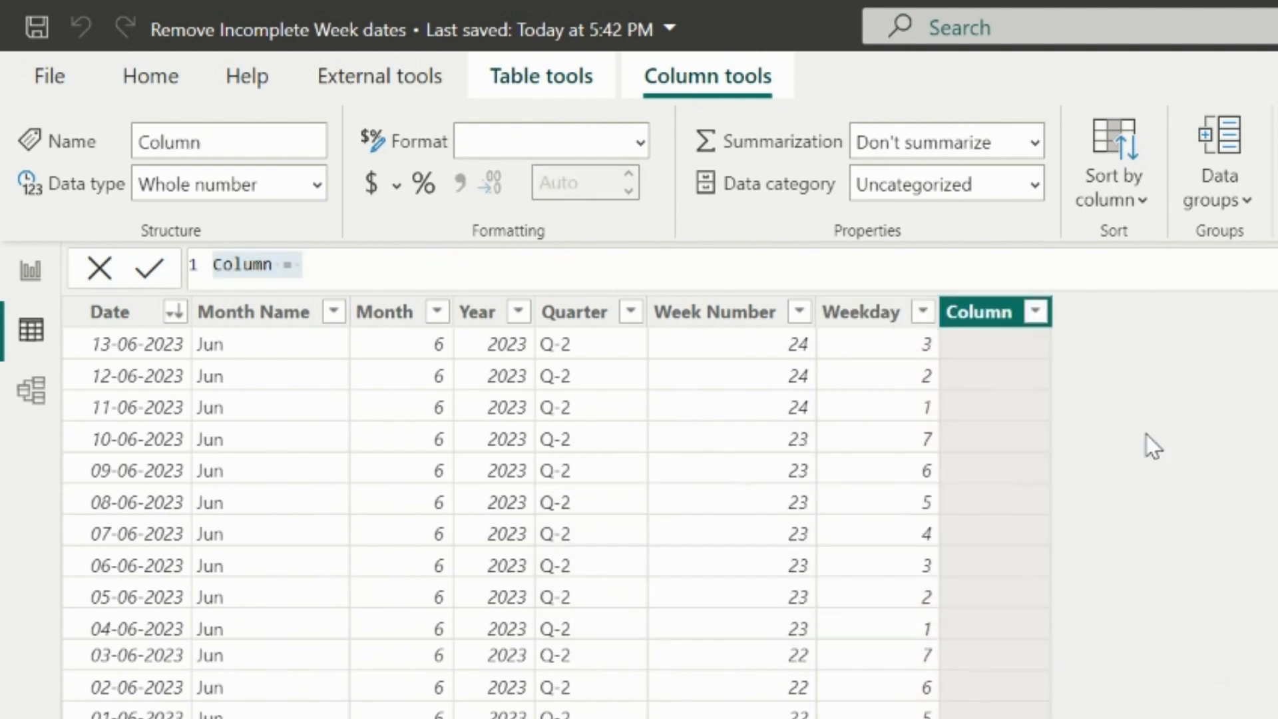
Step: Define Weekend date = Dim_Date[Date] + 7 - Weekday, stored as Date in Short Date format
click(244, 265)
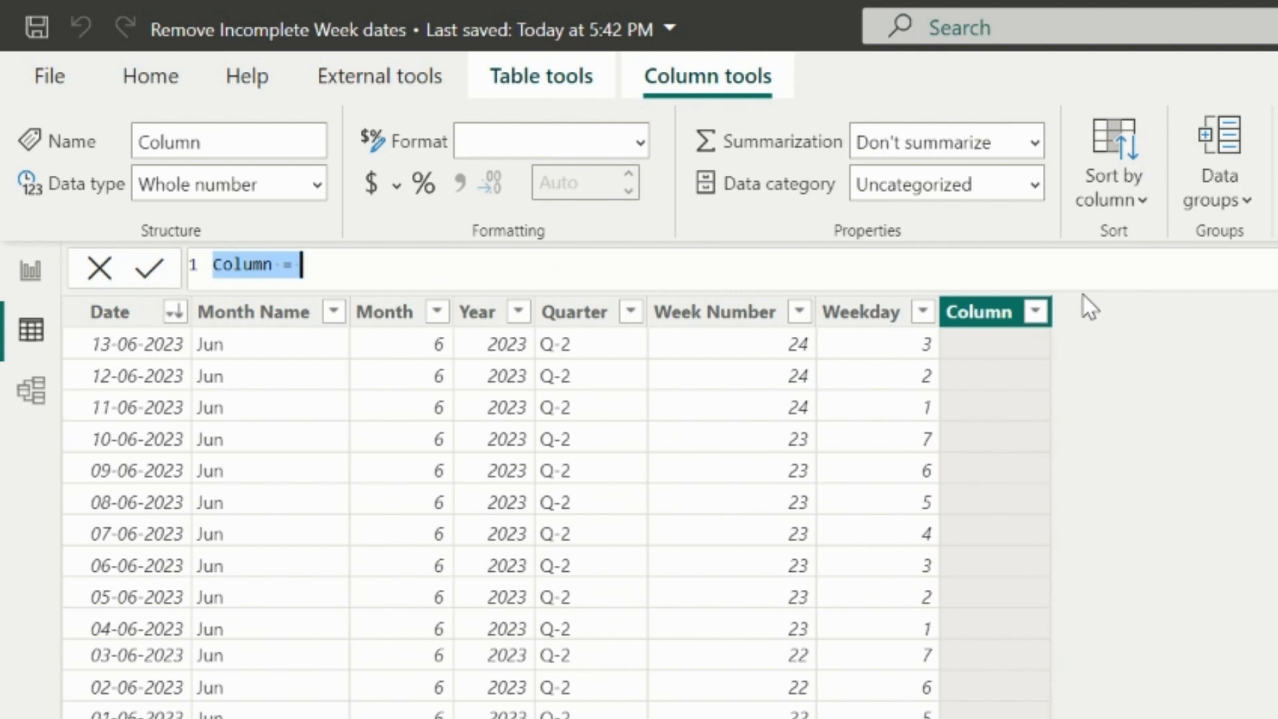
mouse_move(970, 309)
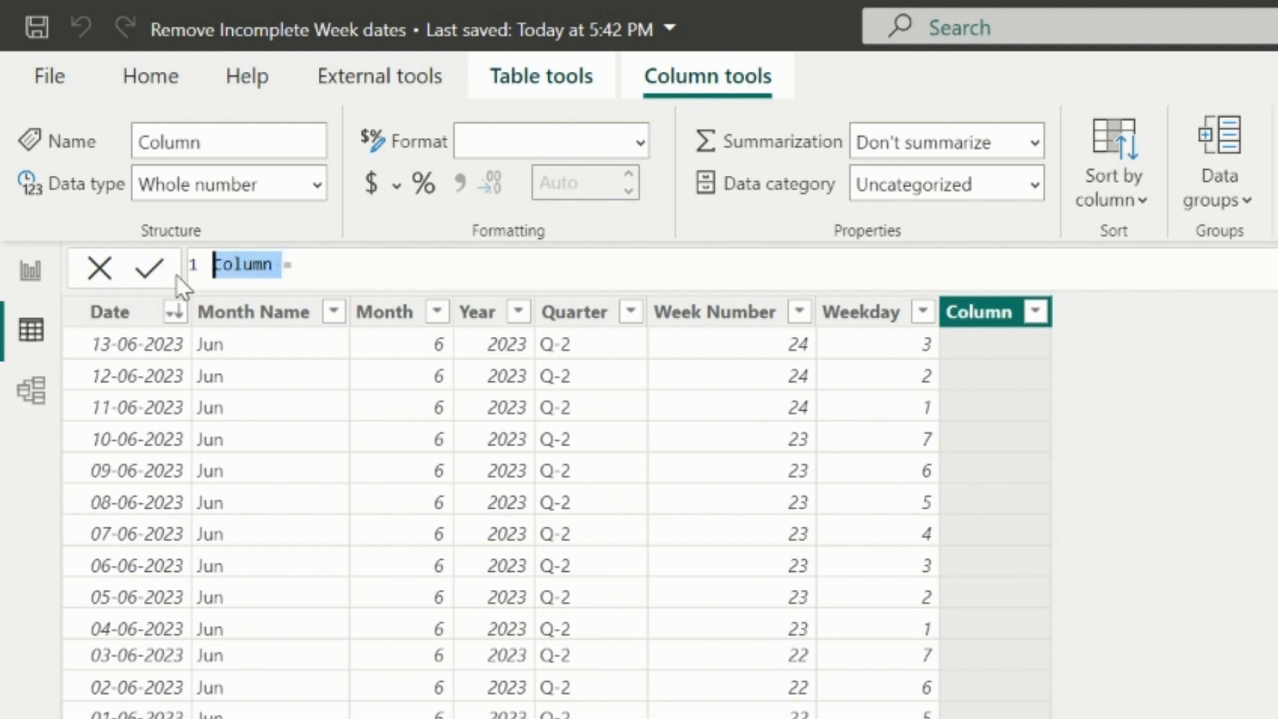
text(Weekend date =)
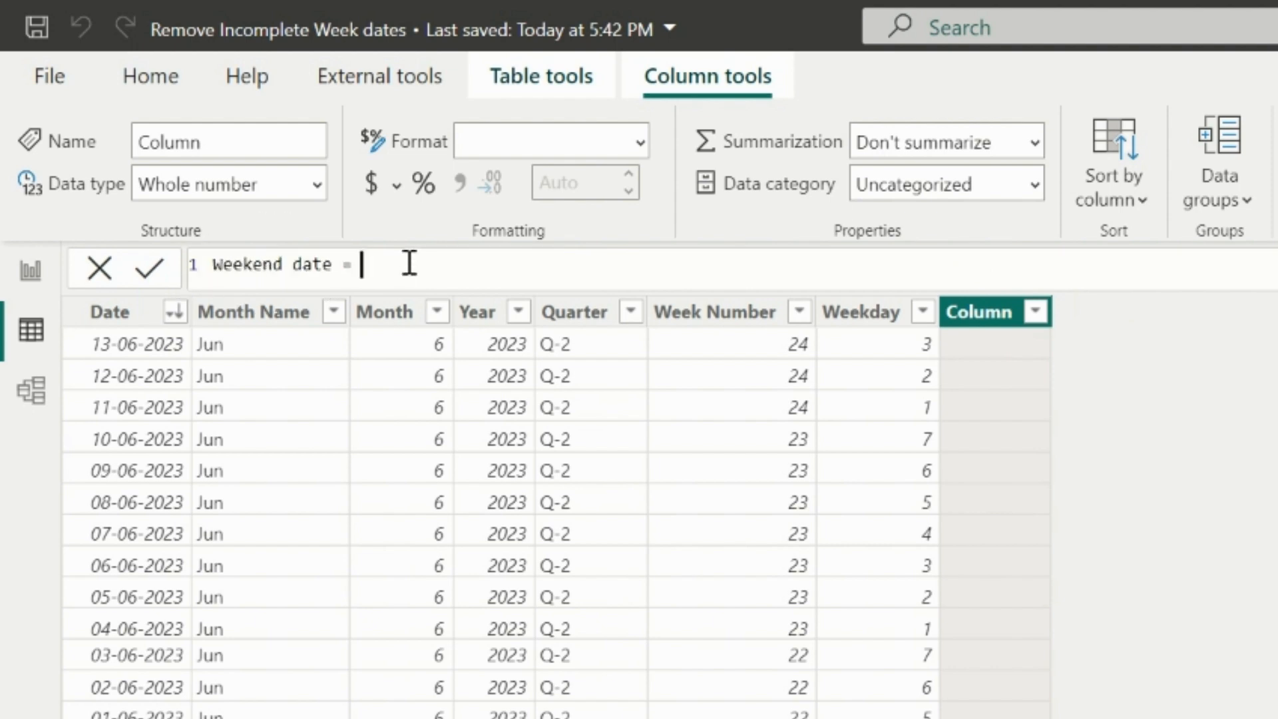
text(Dim_Date[Date] +)
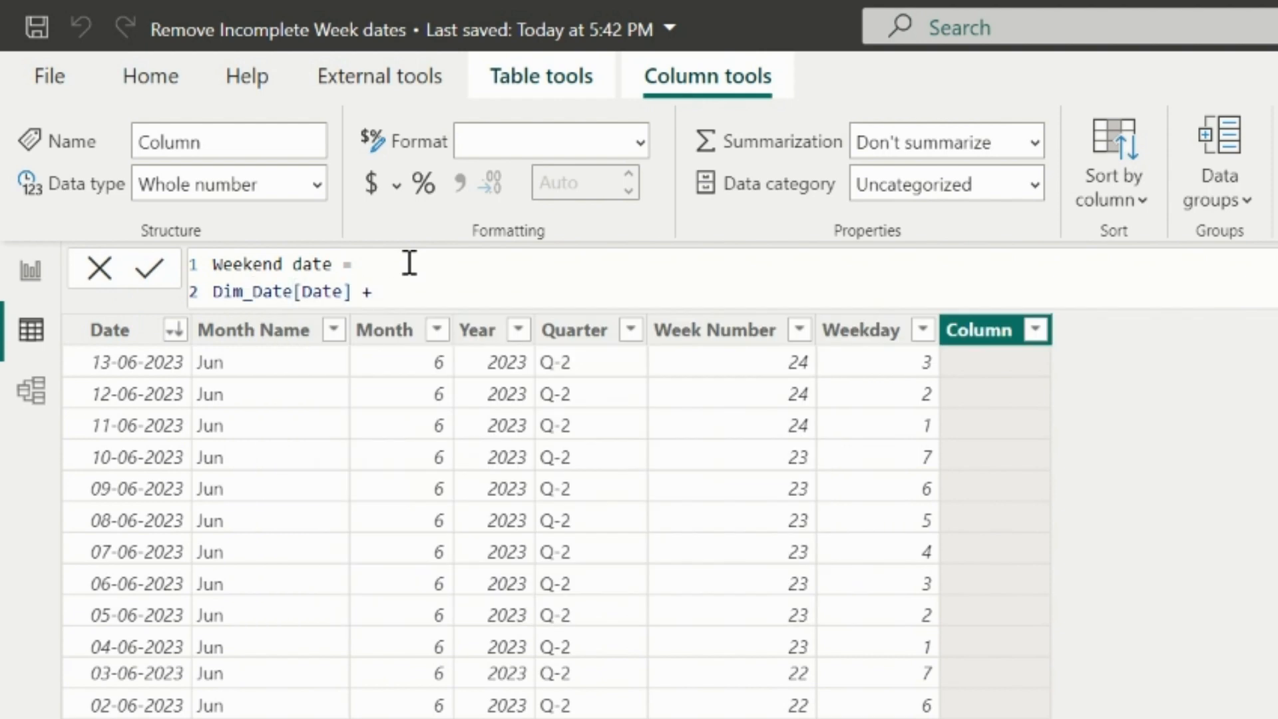
text(+ 7 - week)
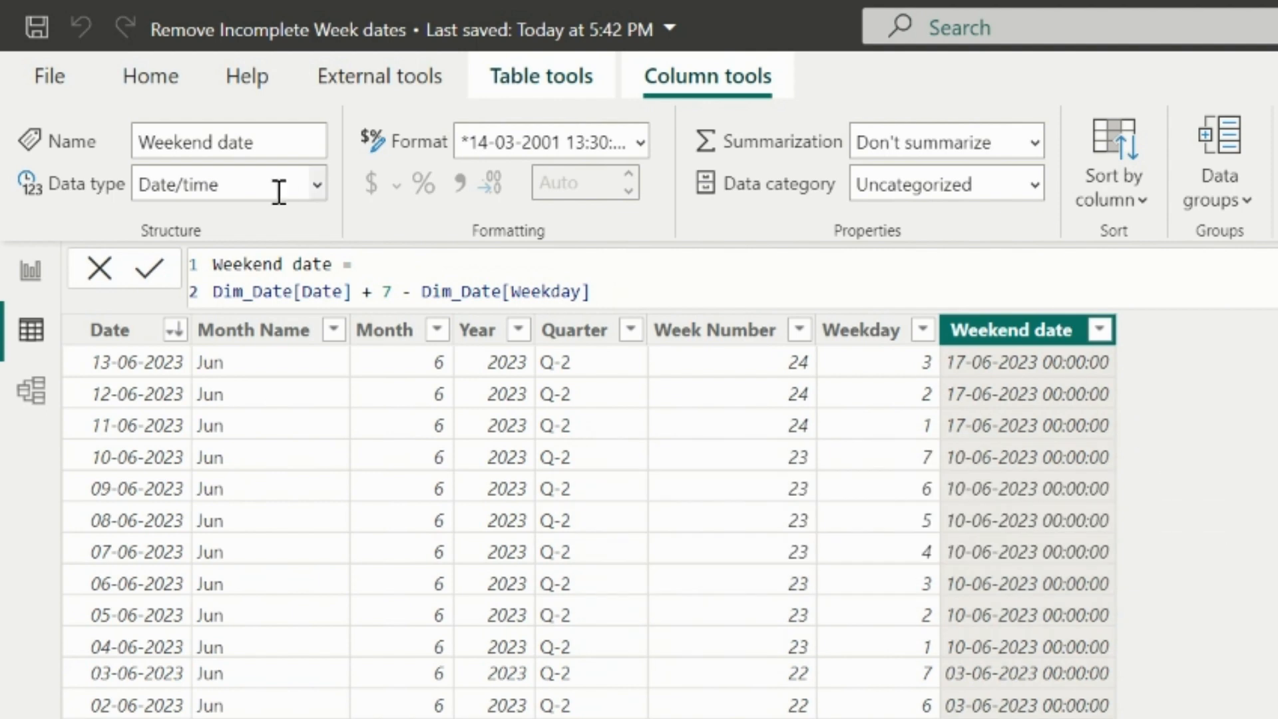
click(229, 183)
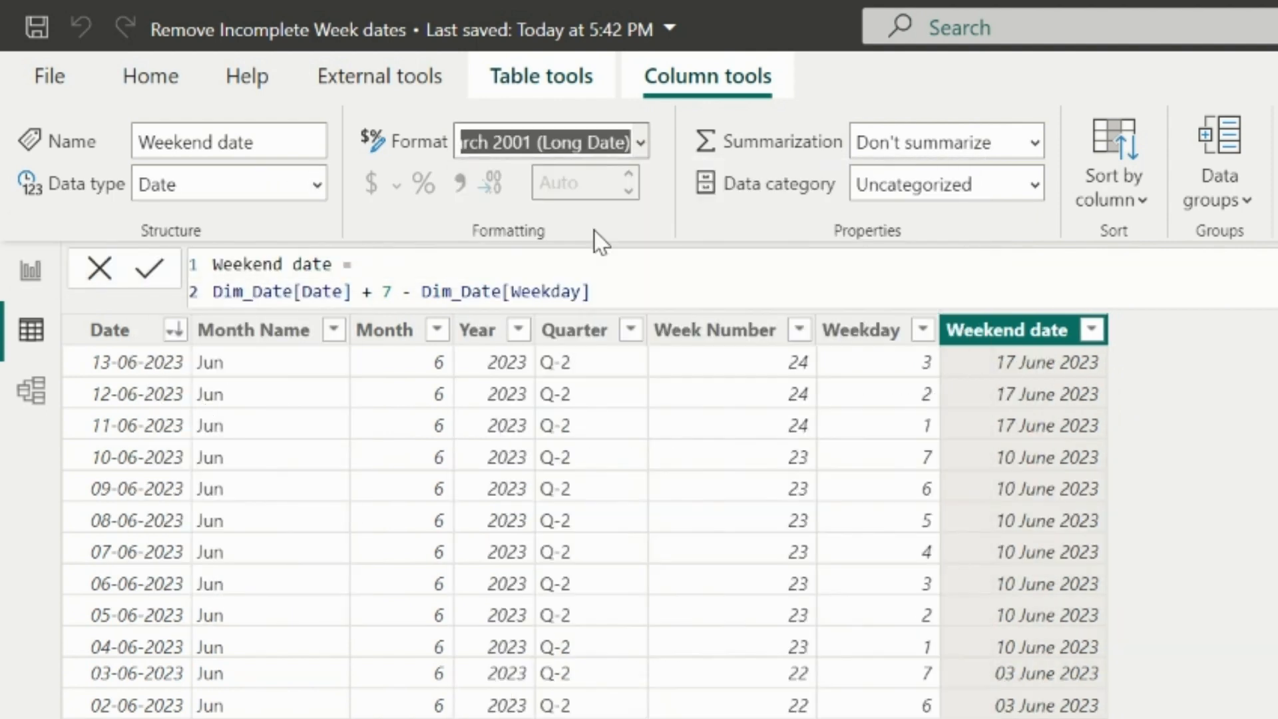
click(642, 141)
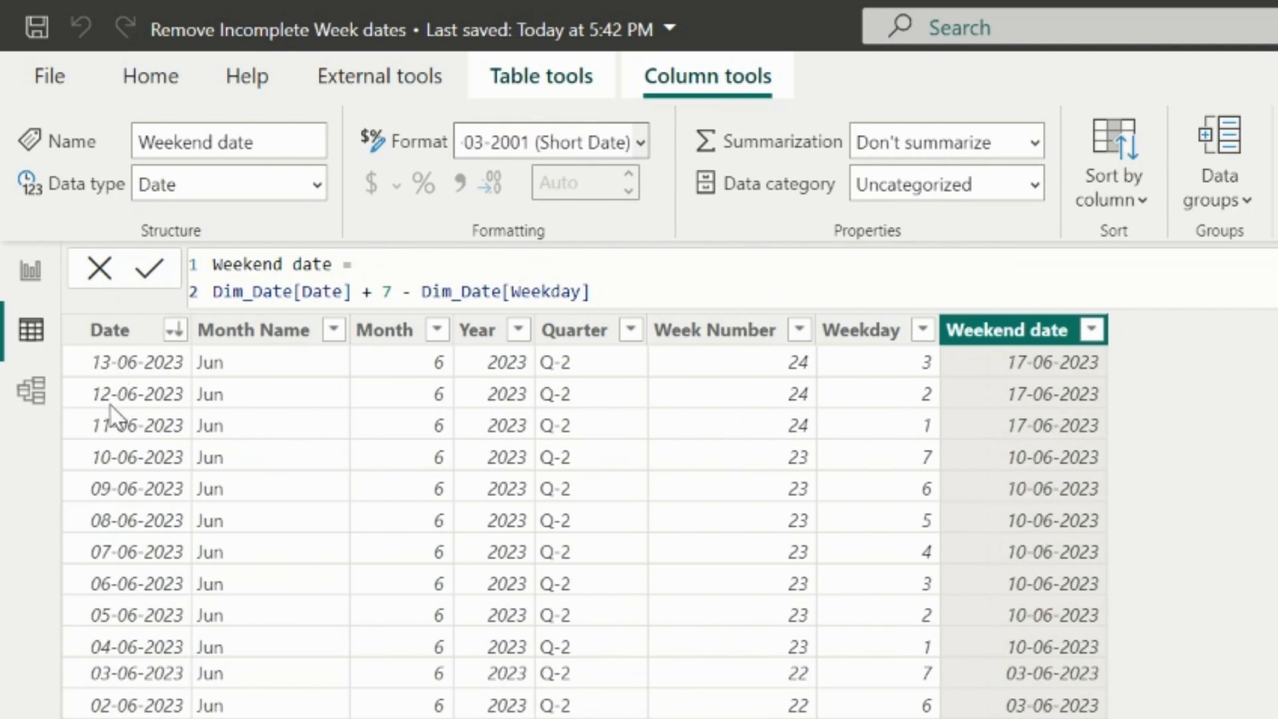
mouse_move(1050, 365)
text(Include Exclude)
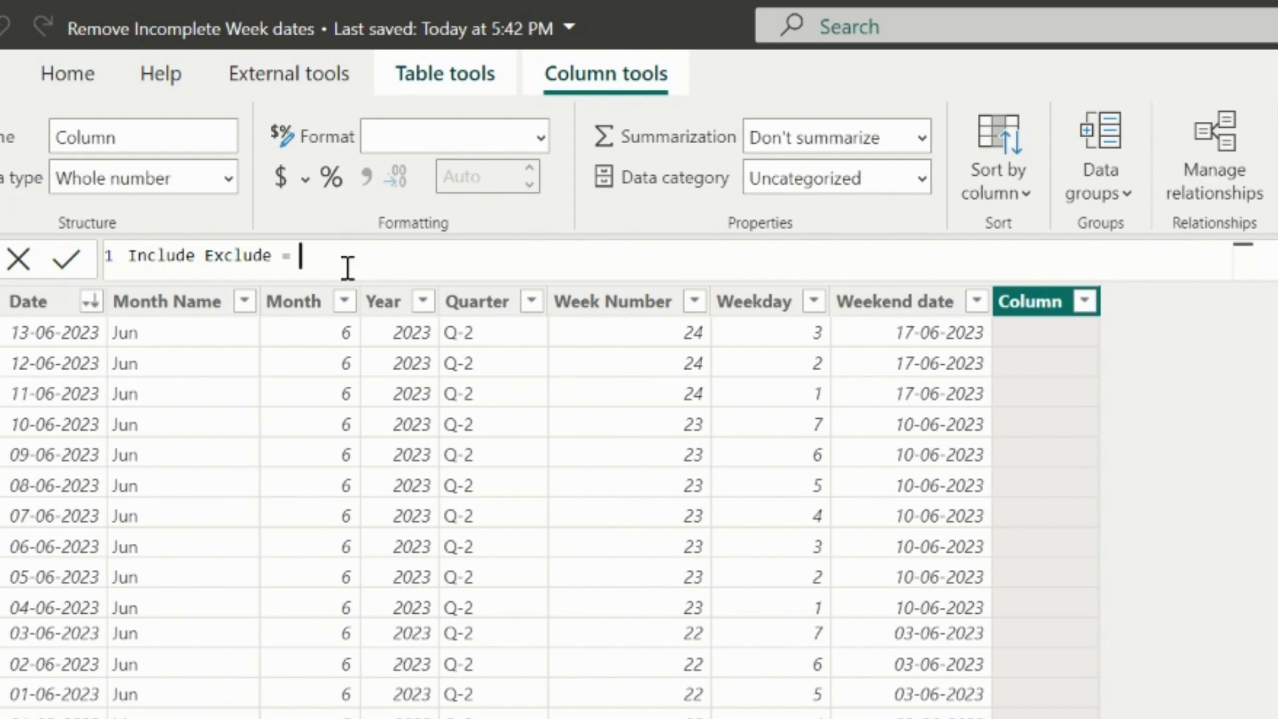
Step: Write VAR _countdates counting Weekend date, returning "Exclude" when under 7, else "Include"
text(VAR)
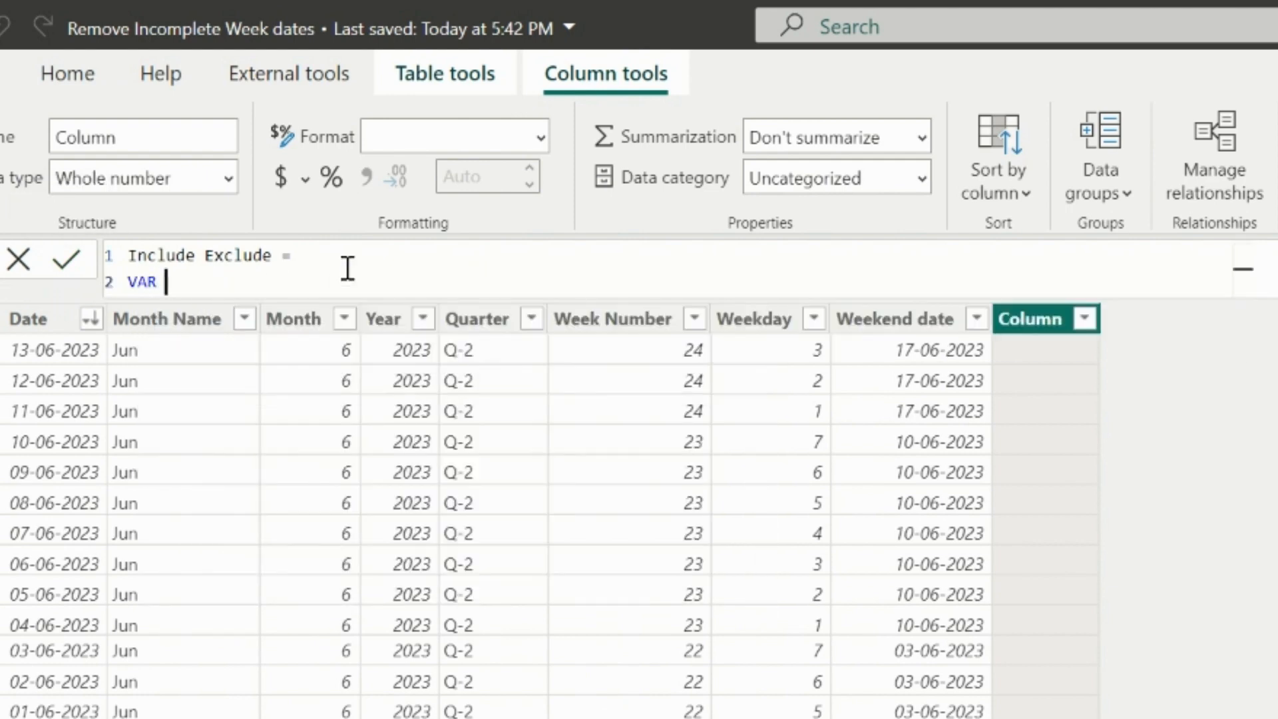
text(_count)
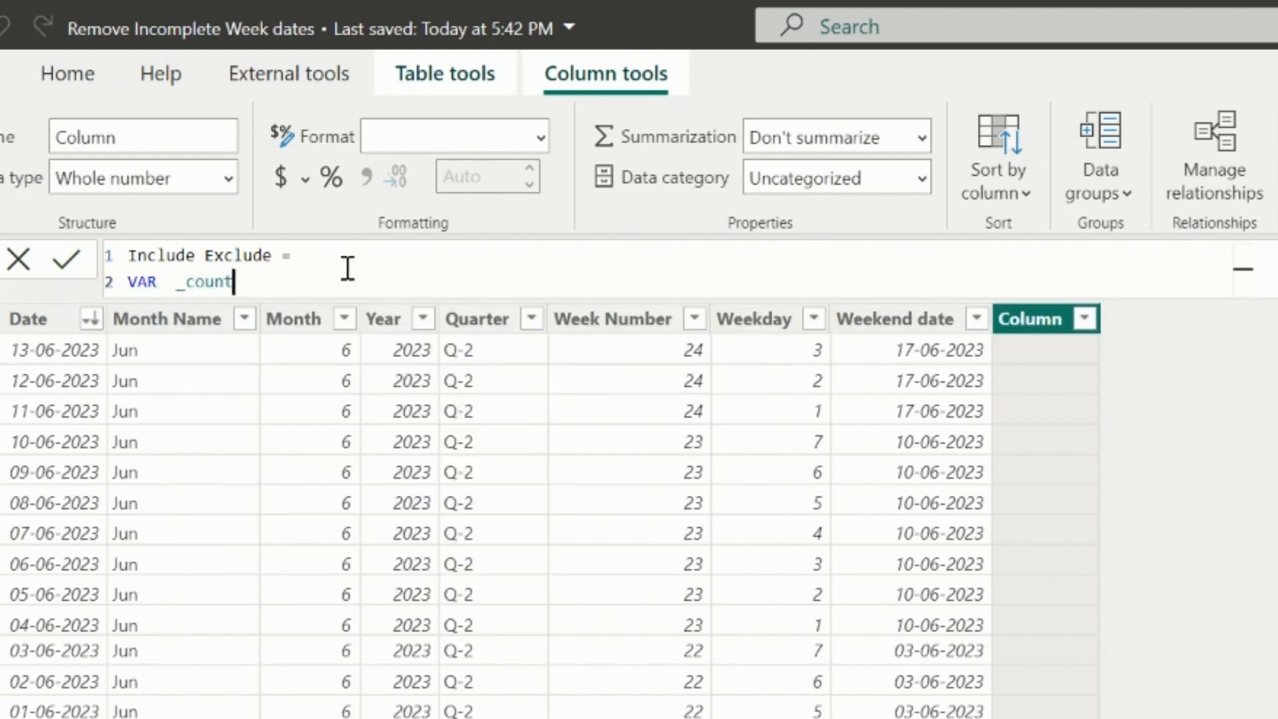
text(dates)
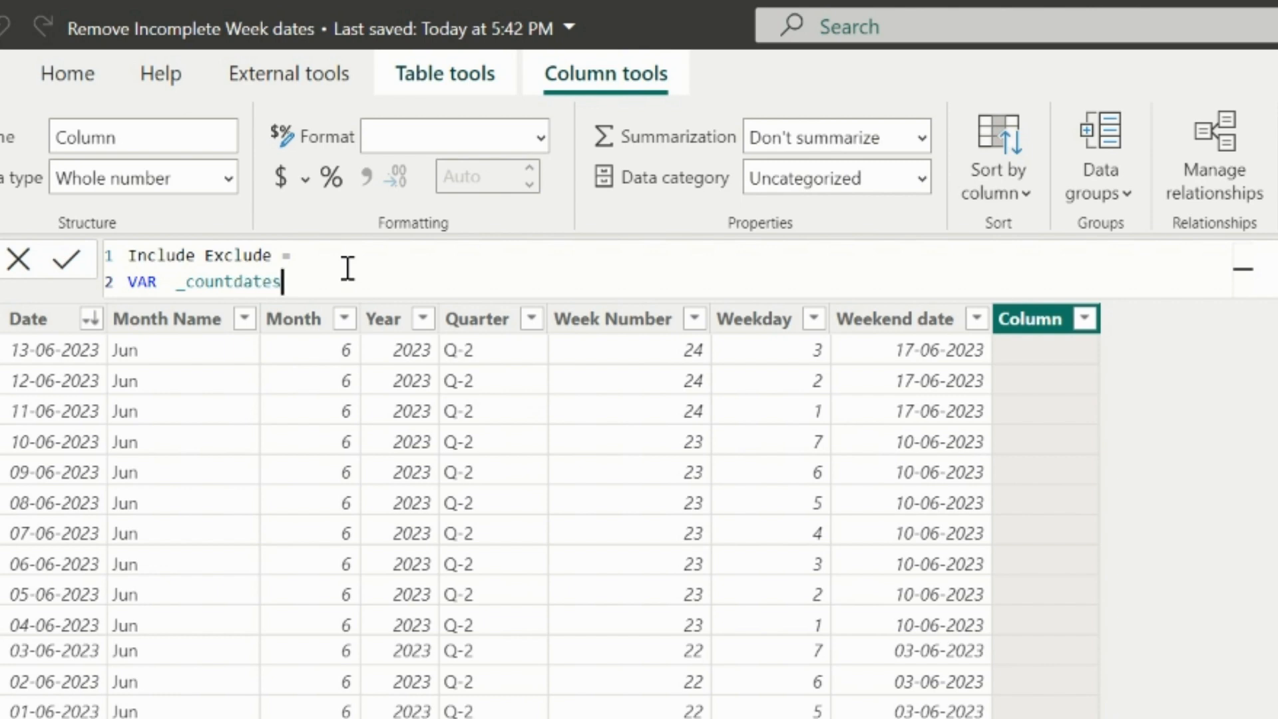
text(c)
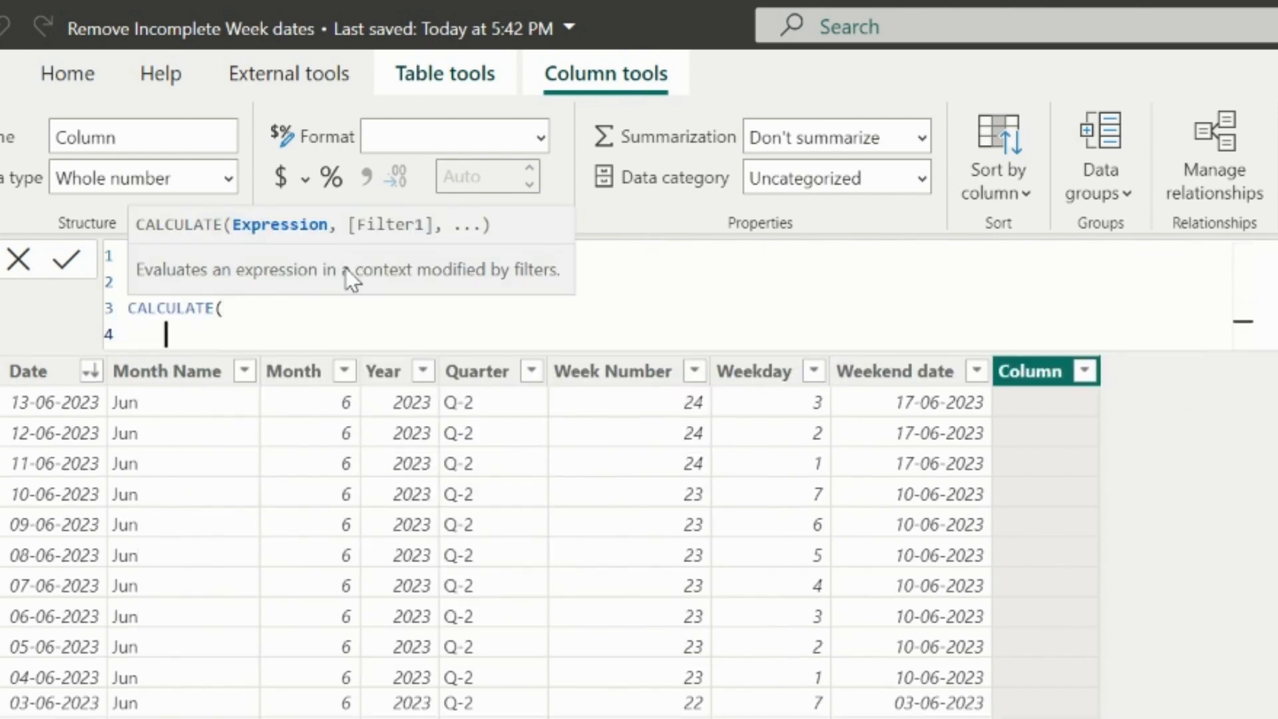
text(COUNT(Dim_Date[Weekend date]),)
text(RETURN)
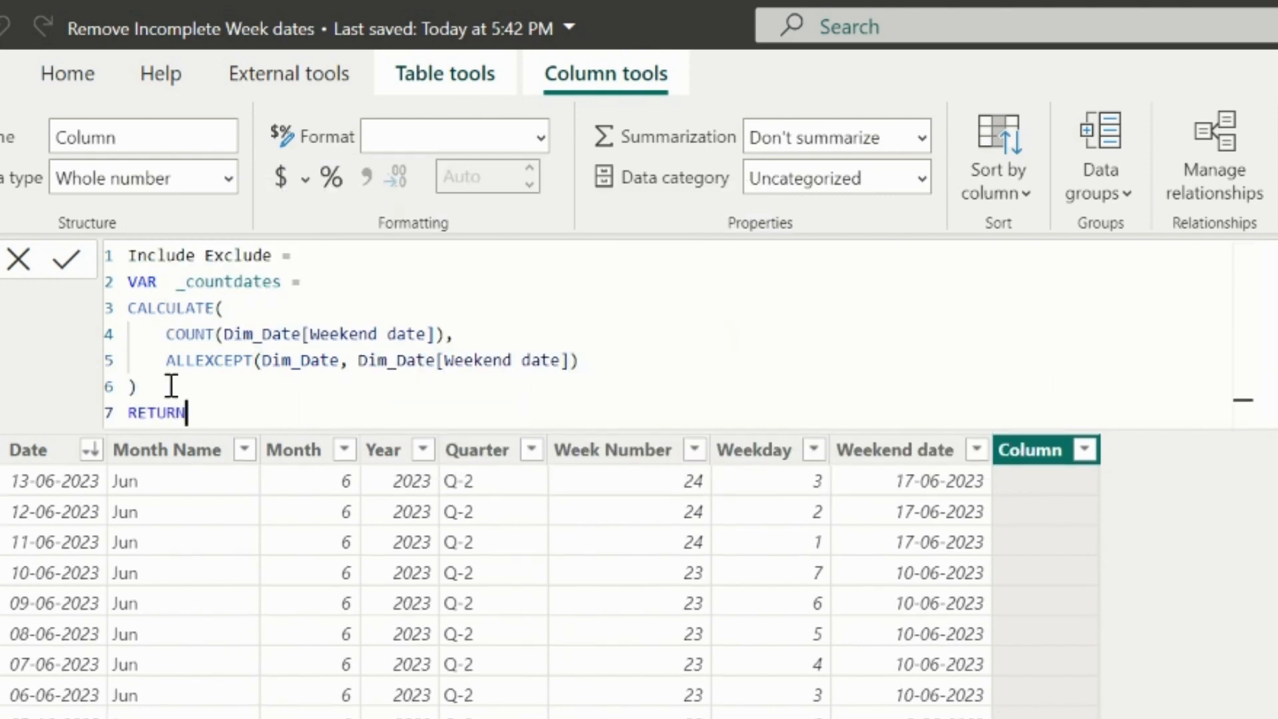
text(IF()
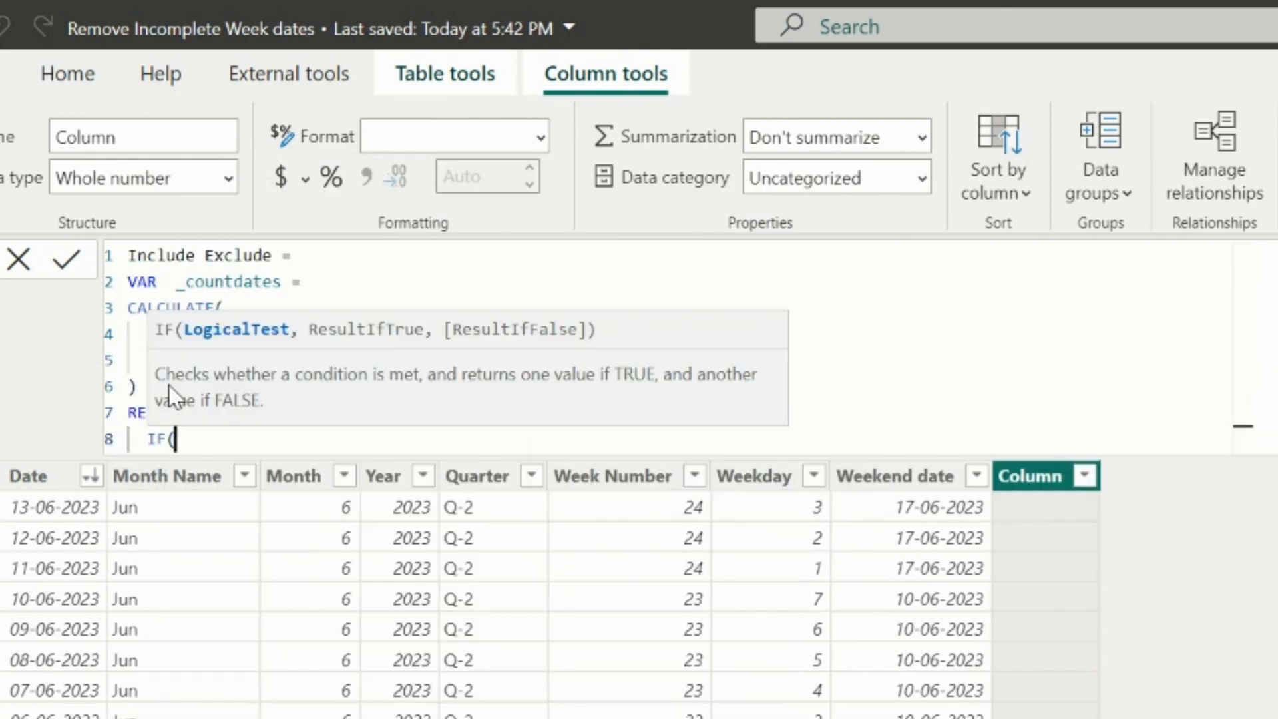
text(_countdates)
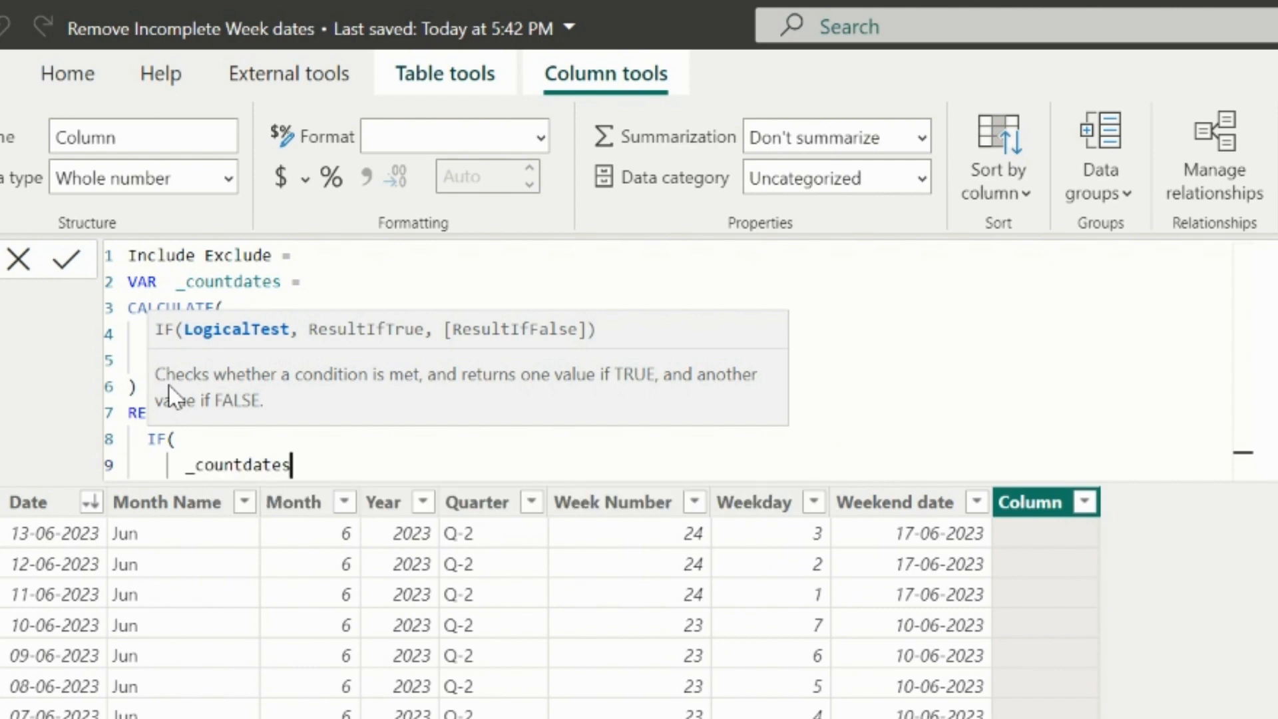
text(< 7)
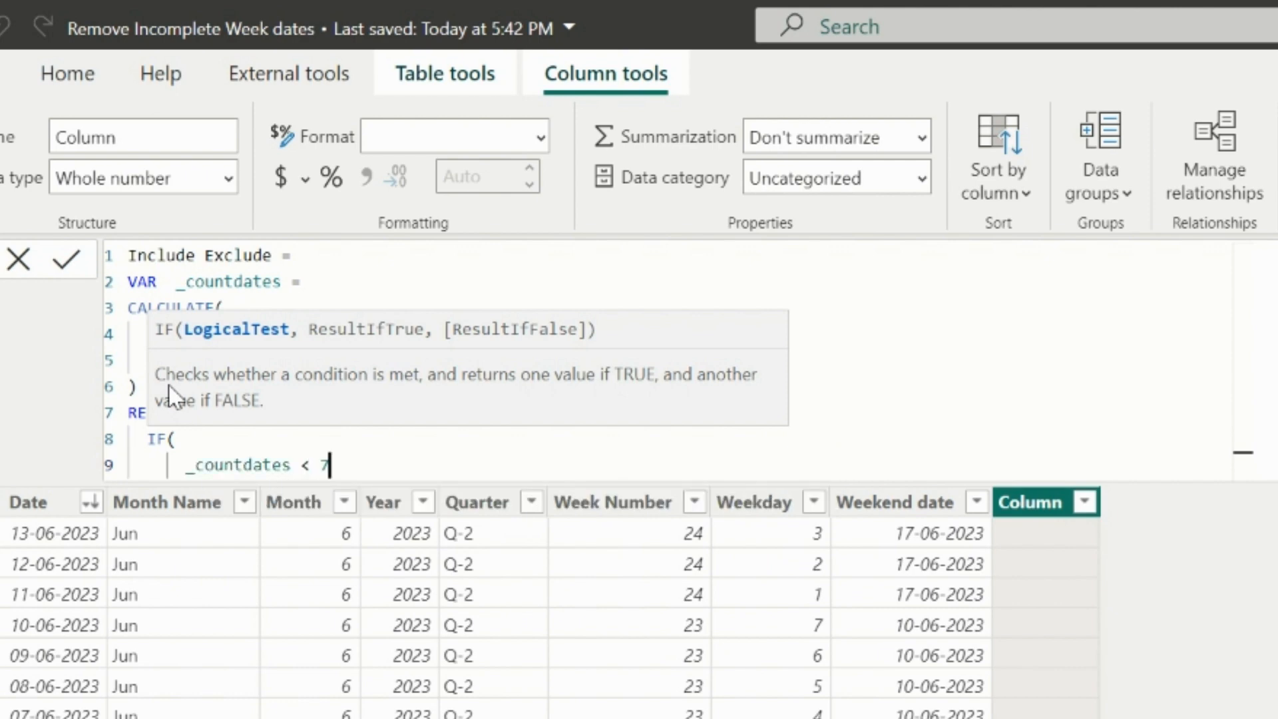
text(,"Exclude", "Include)
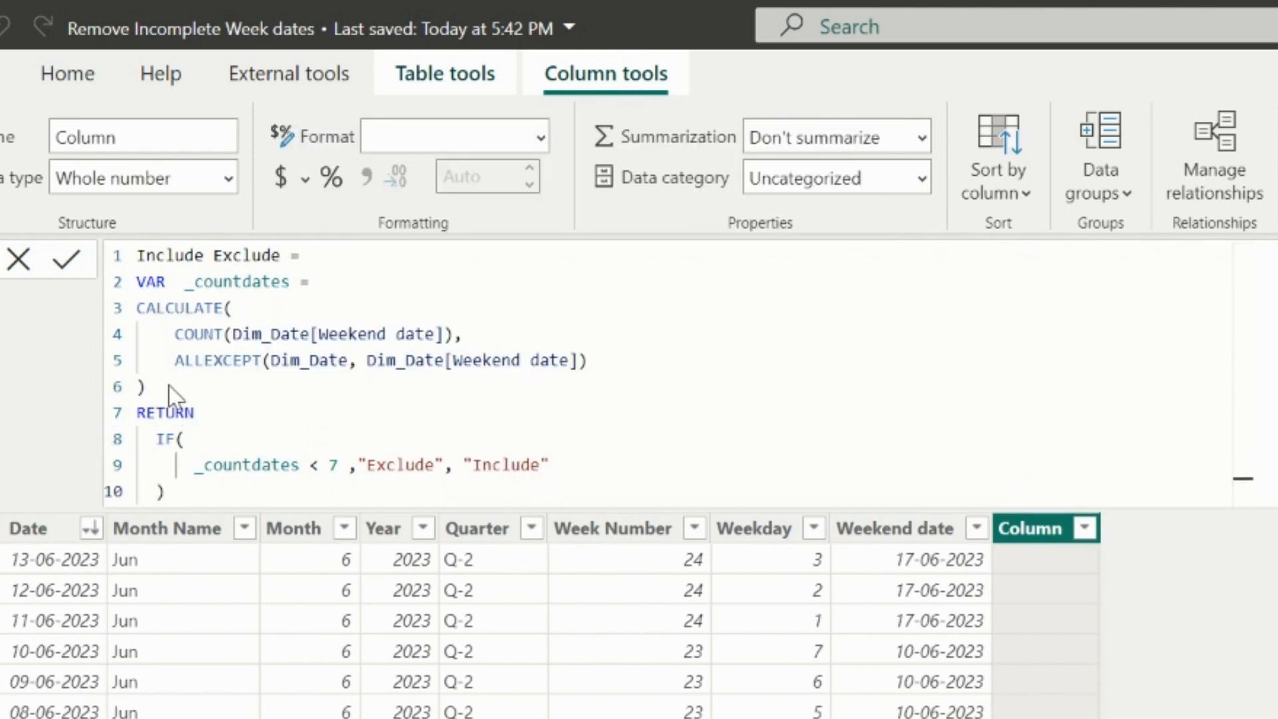
click(50, 259)
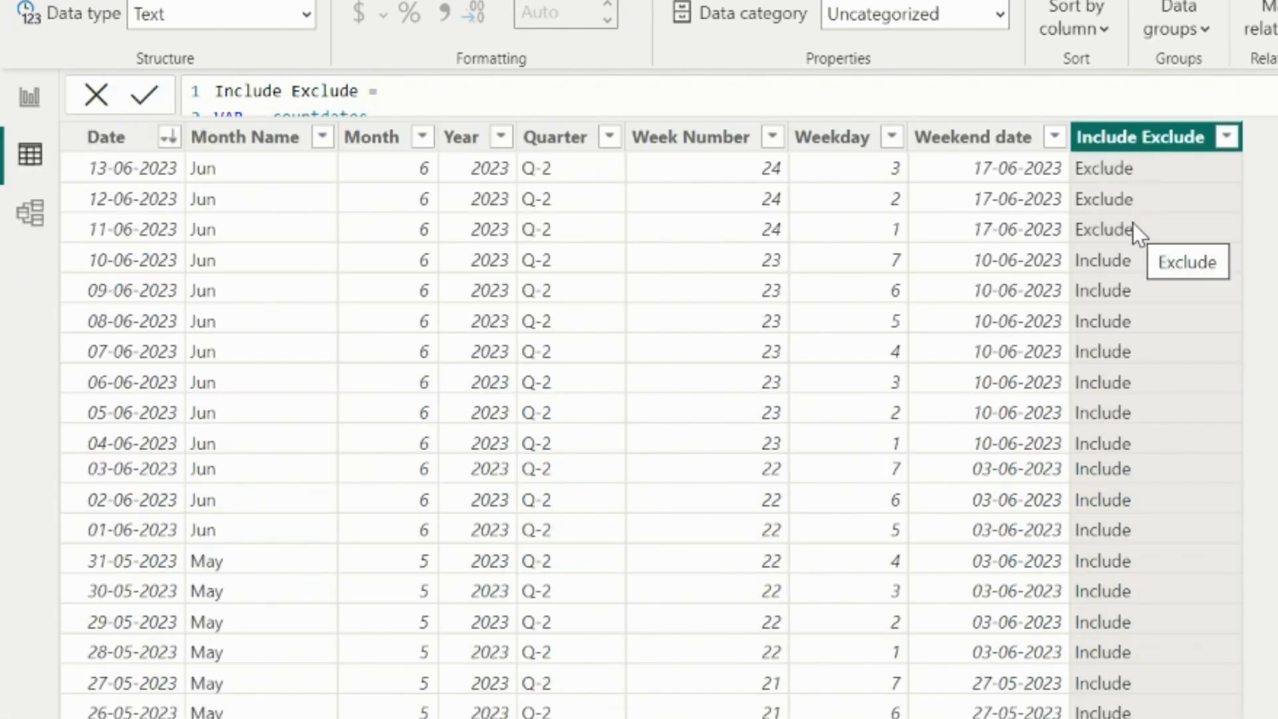
mouse_move(1142, 504)
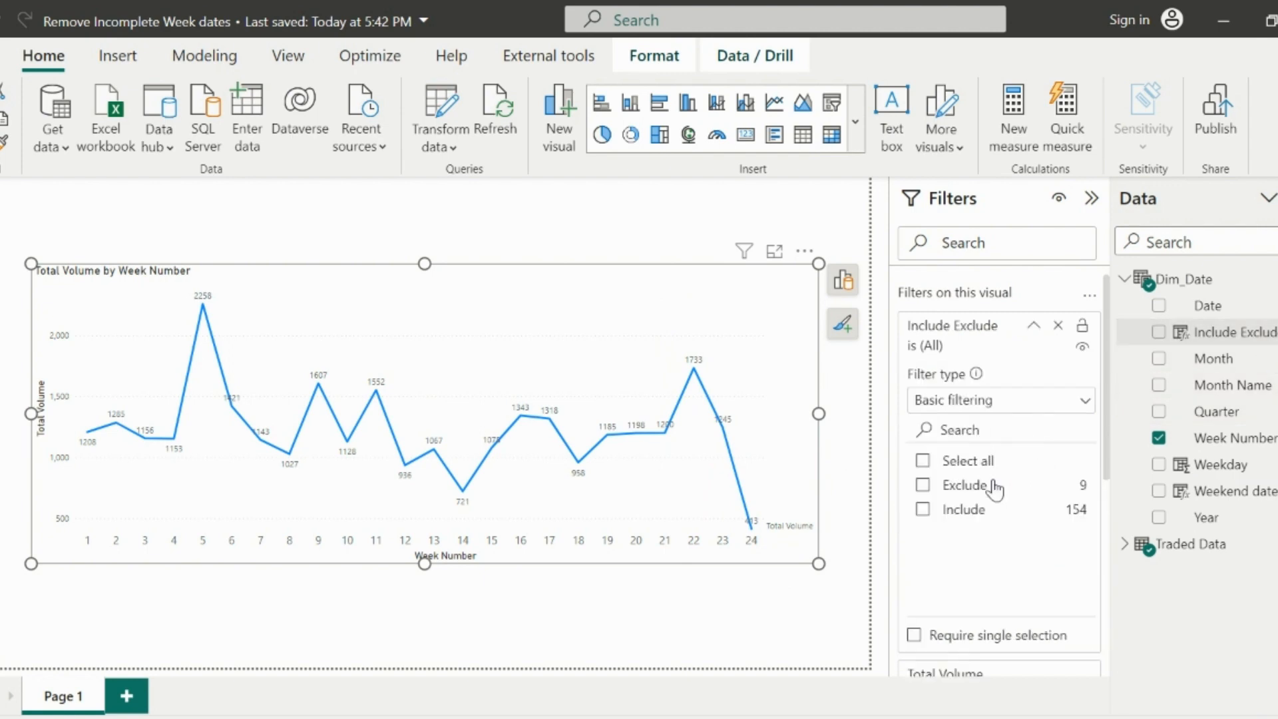
Step: Filter the weekly volume chart to Include Exclude = Include, then go to Table view
click(922, 460)
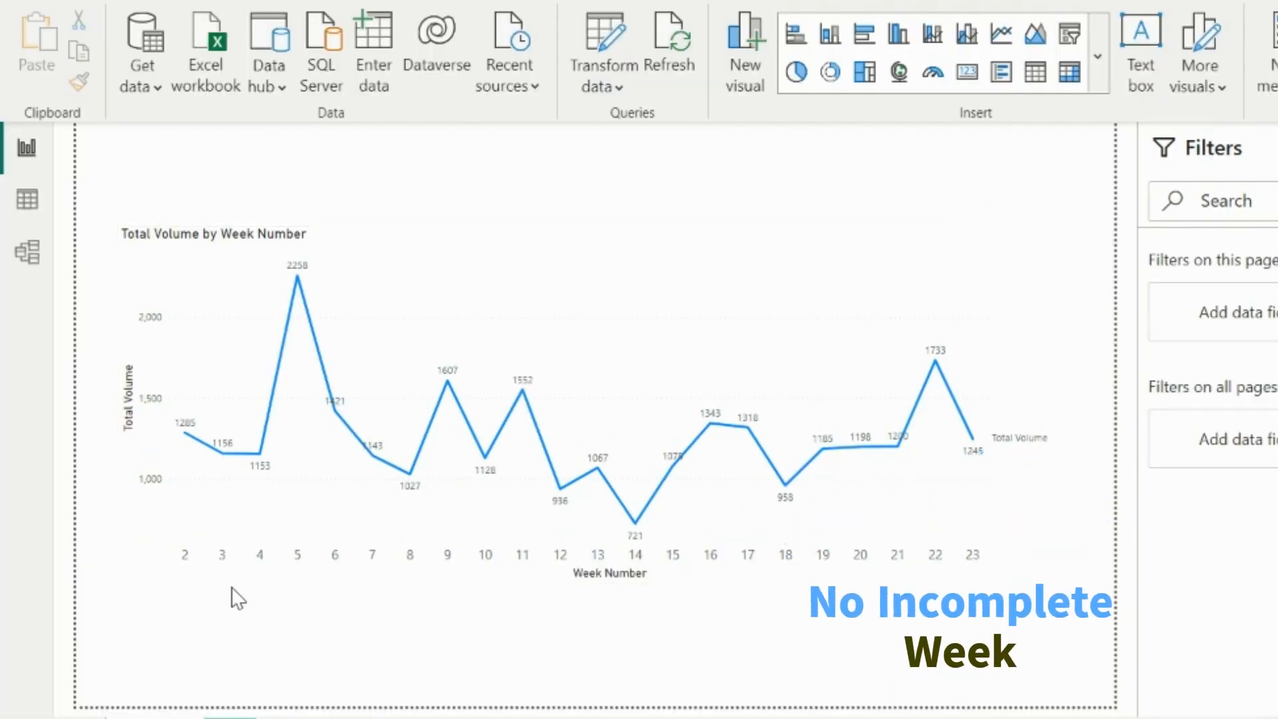
mouse_move(184, 437)
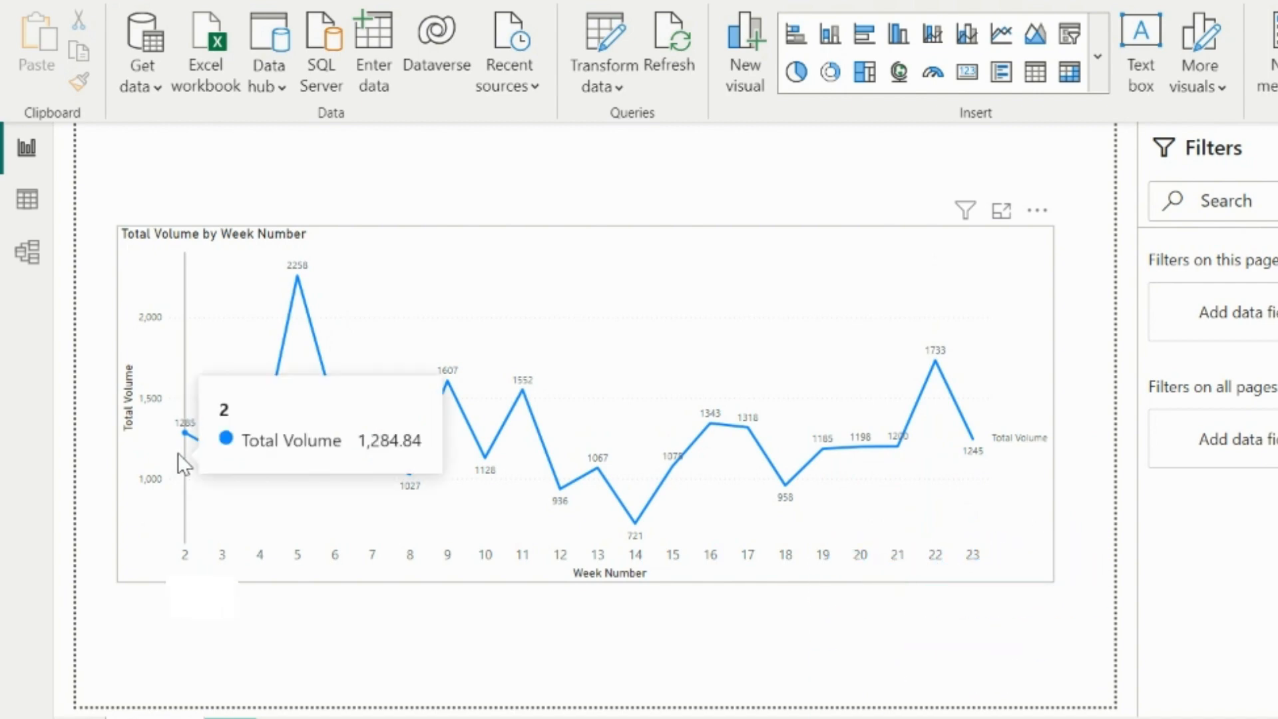
click(26, 199)
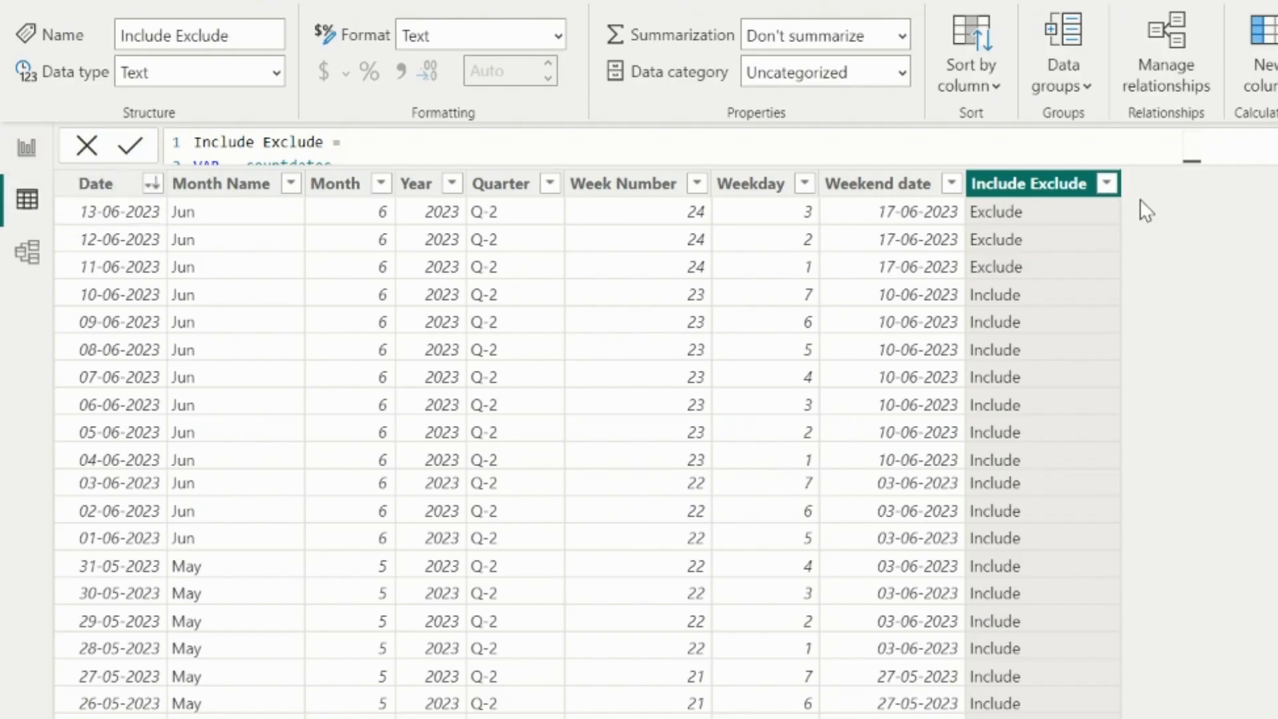
Step: Filter the Include Exclude column to show only Exclude dates
click(1105, 183)
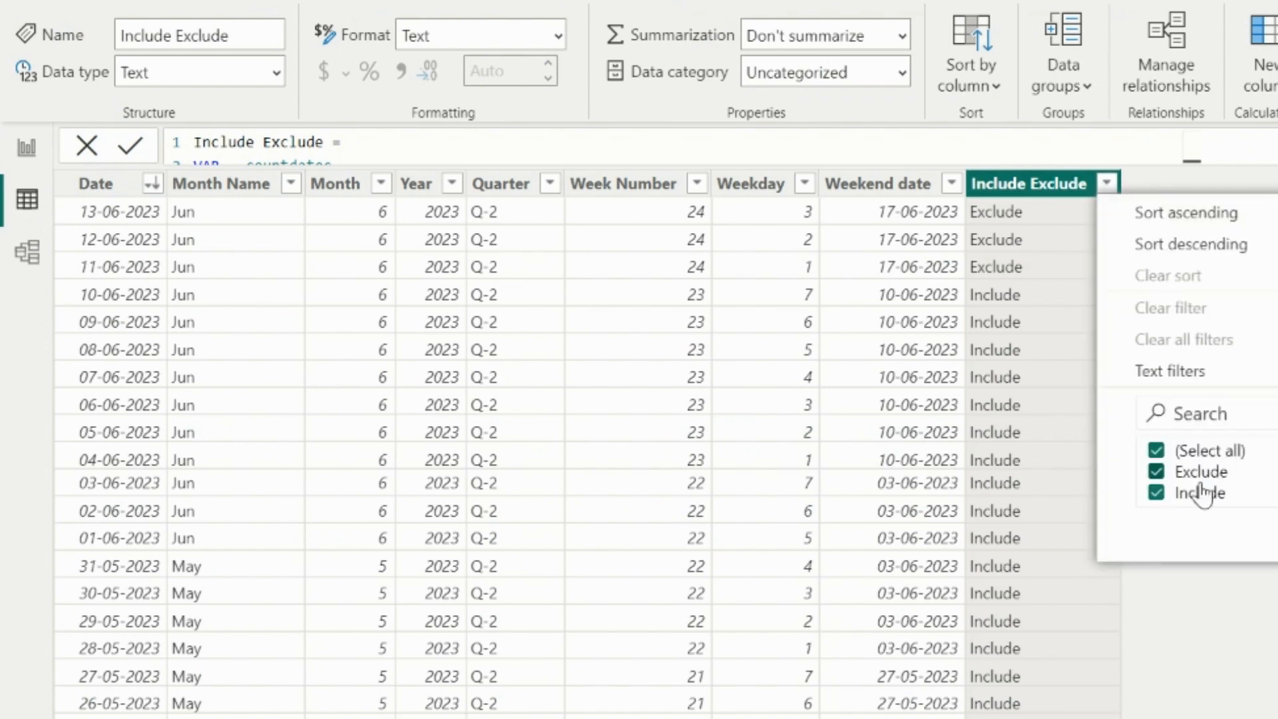
click(1156, 493)
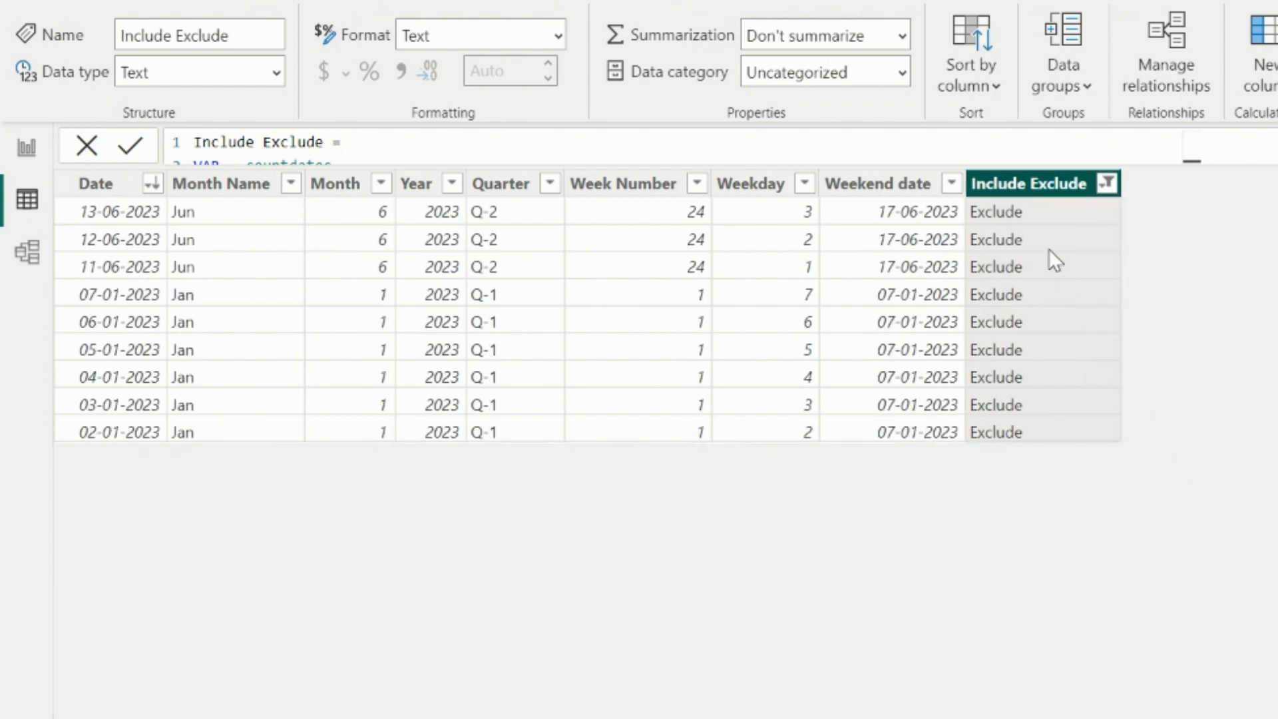
mouse_move(145, 418)
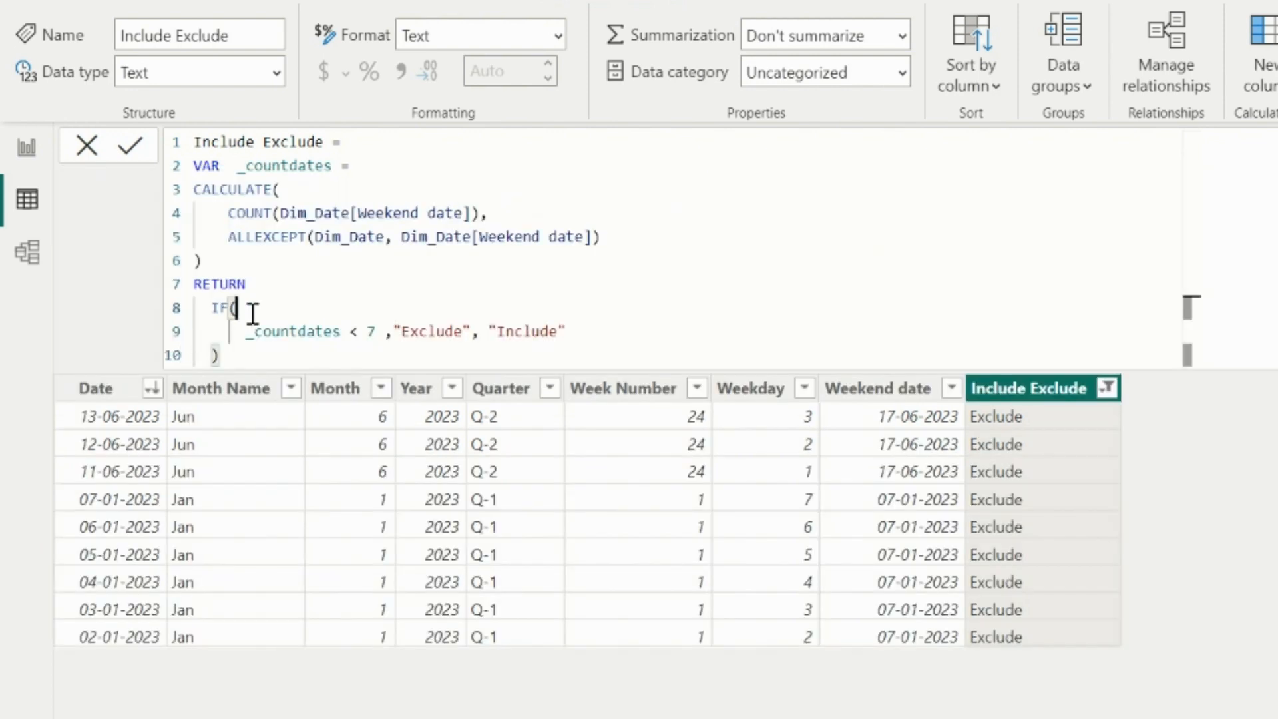
Step: Add Dim_Date[Week Number] = MAX(Dim_Date[Week Number]) && to the IF condition, then view the report
key(Enter)
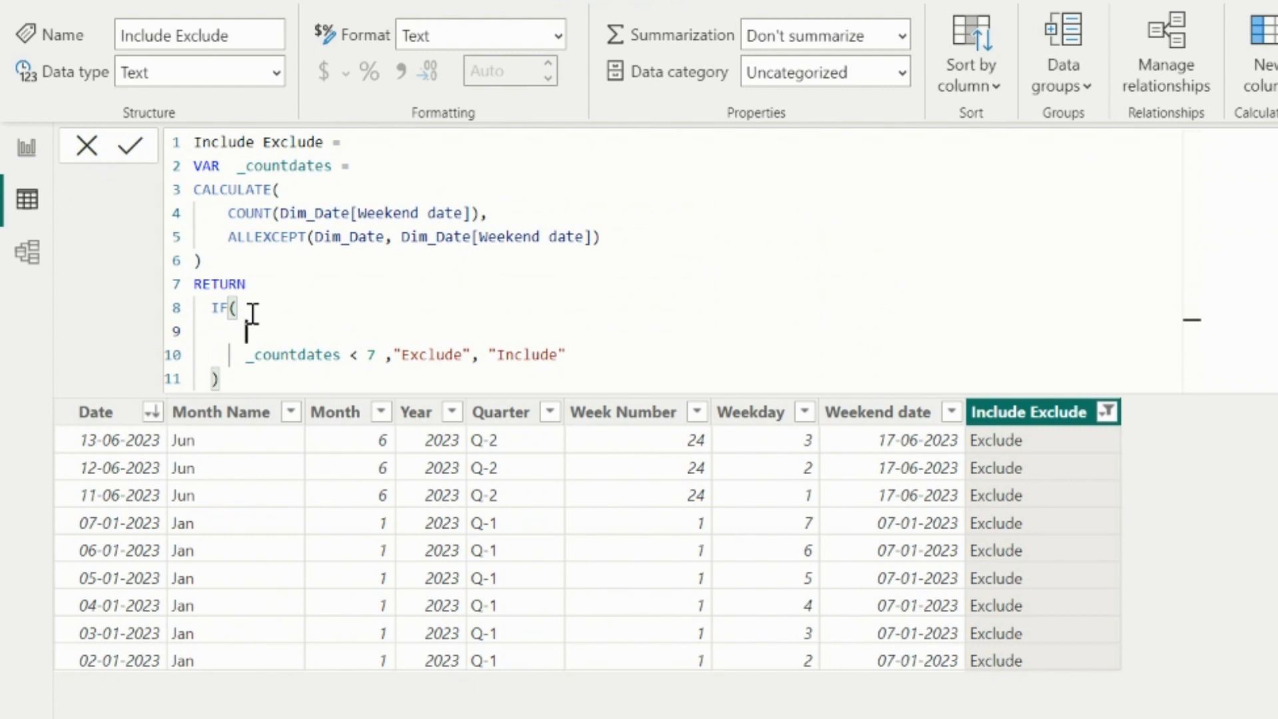
text(wee)
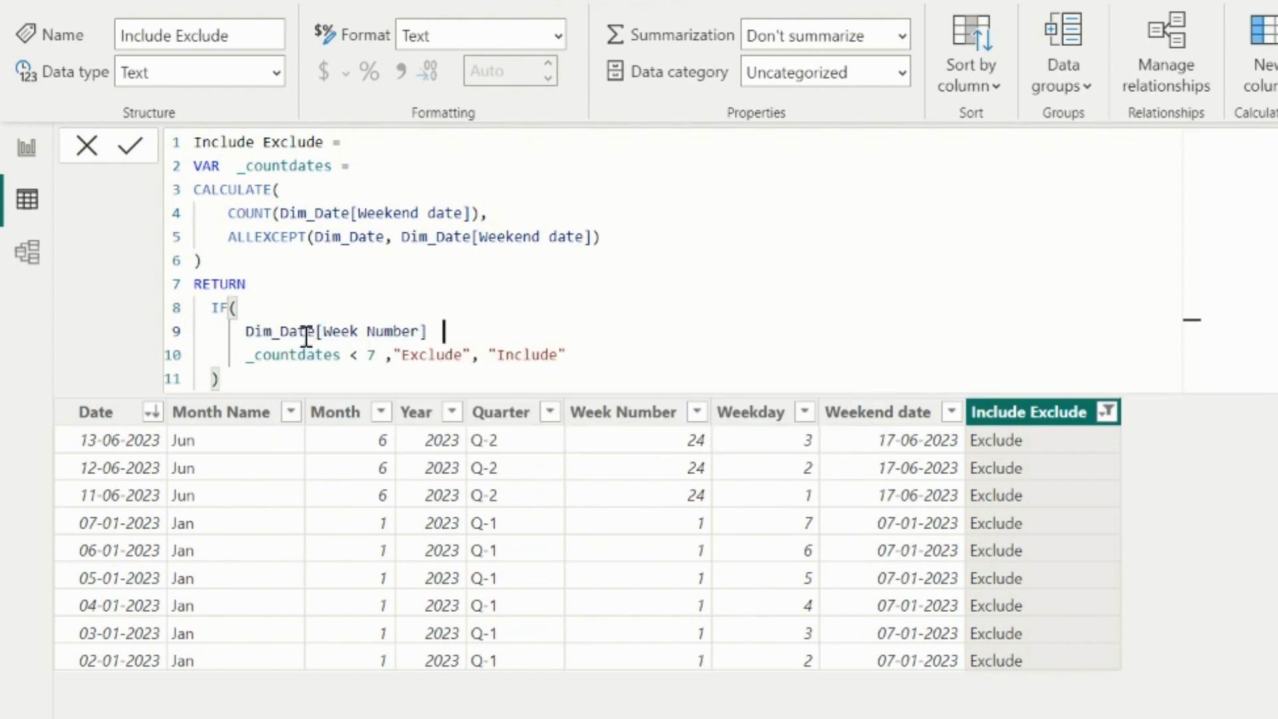
text(= MAX(Dim_Date[Week Number]) &&)
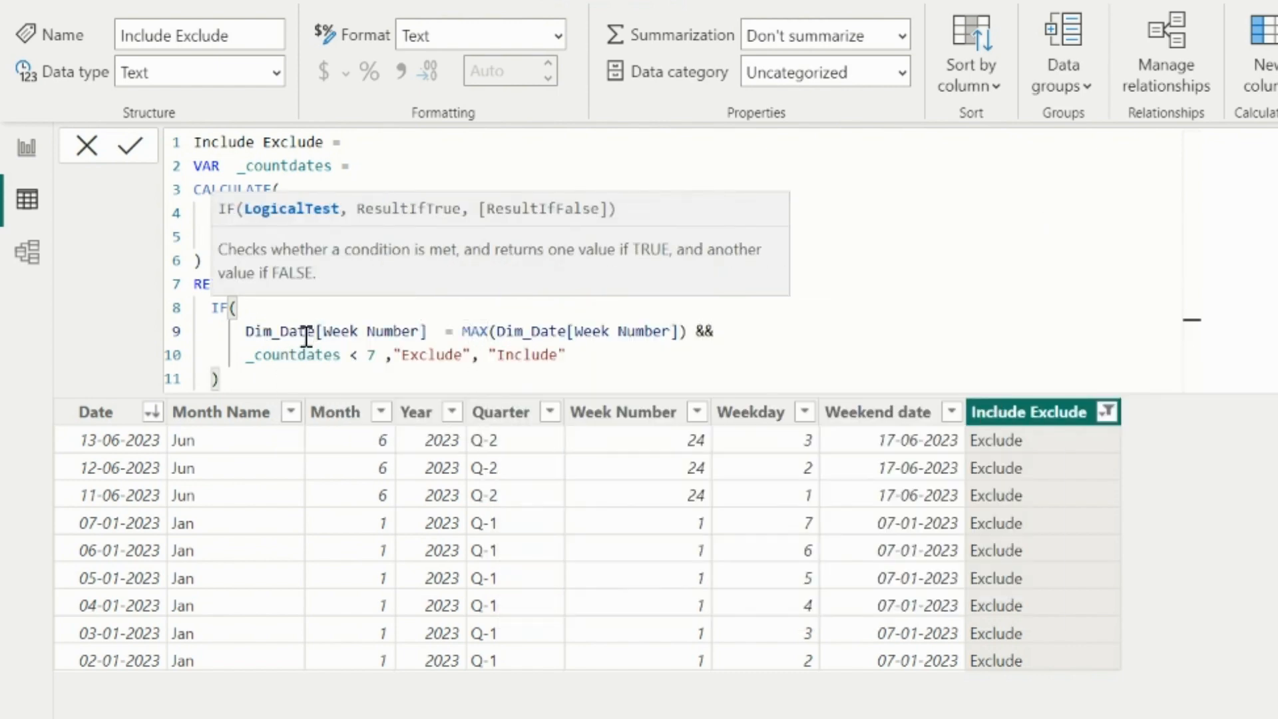
mouse_move(428, 370)
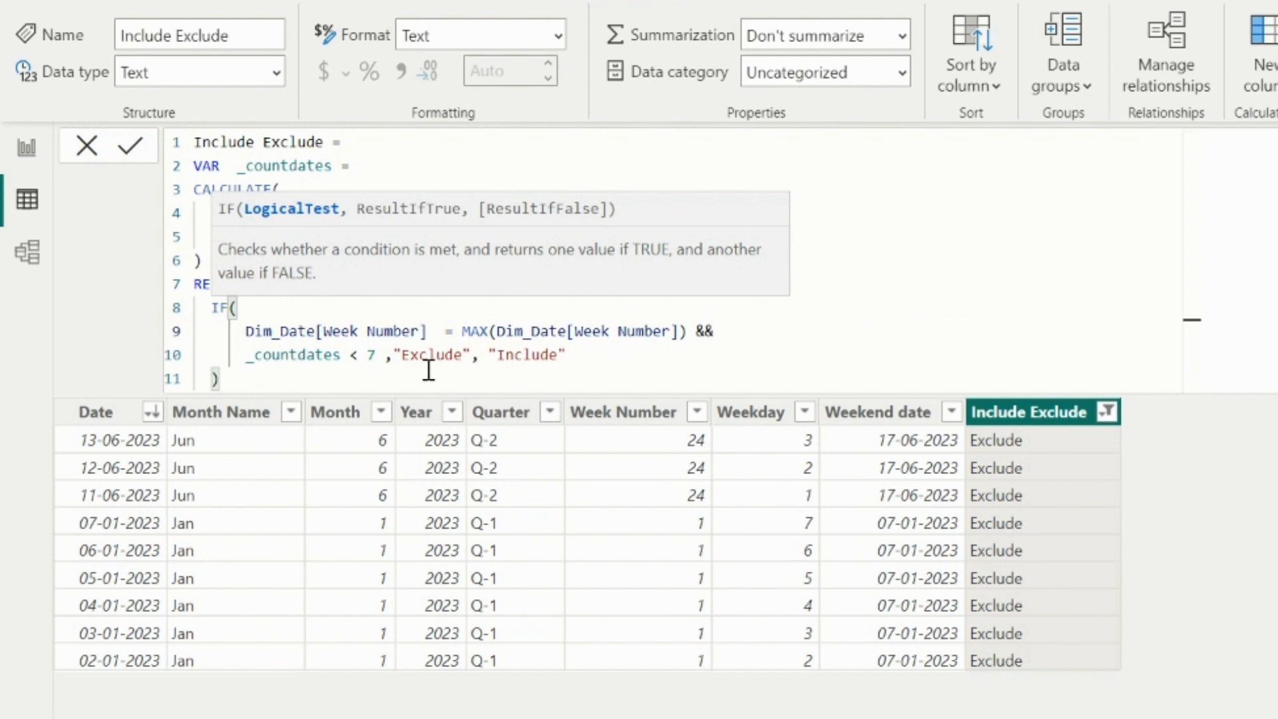
click(565, 355)
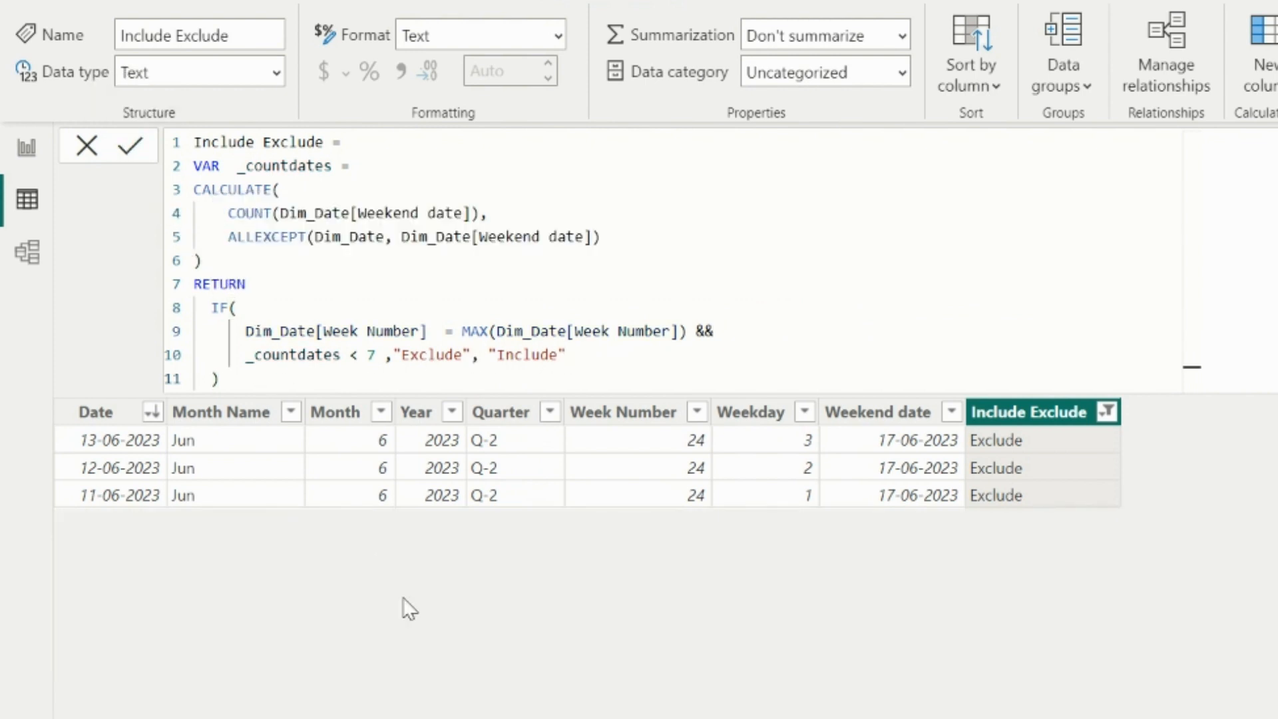
click(27, 149)
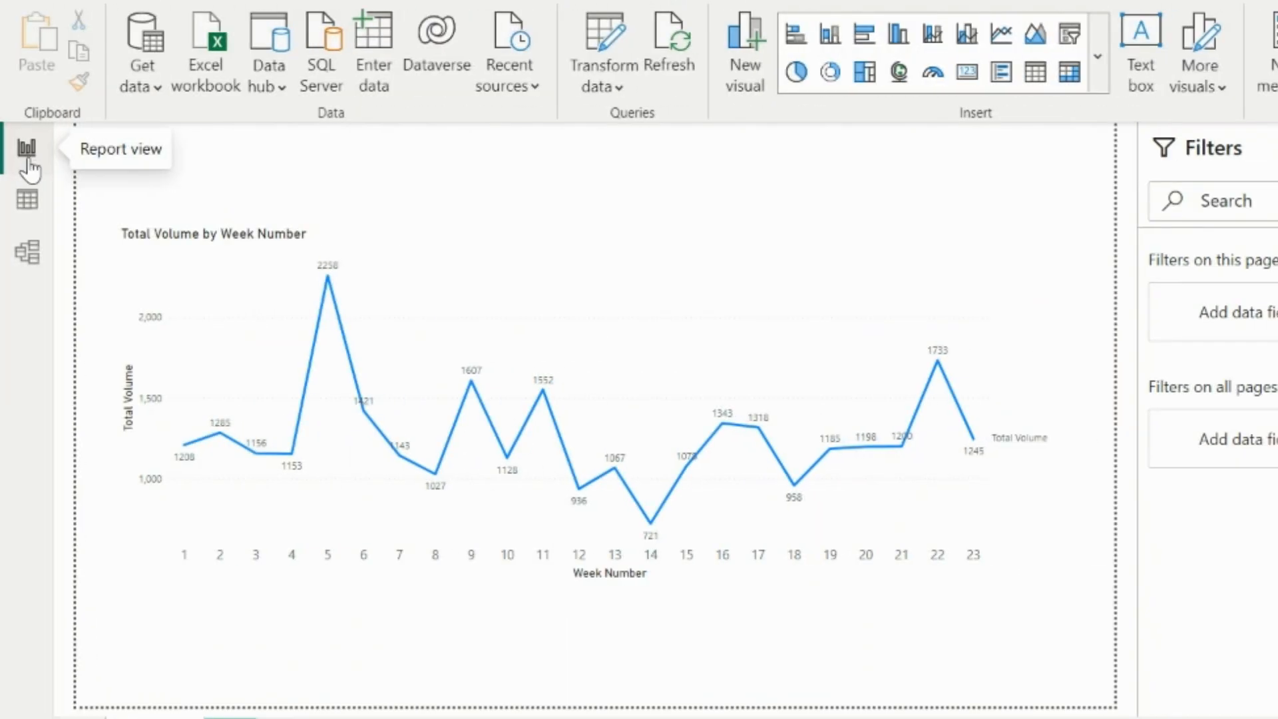